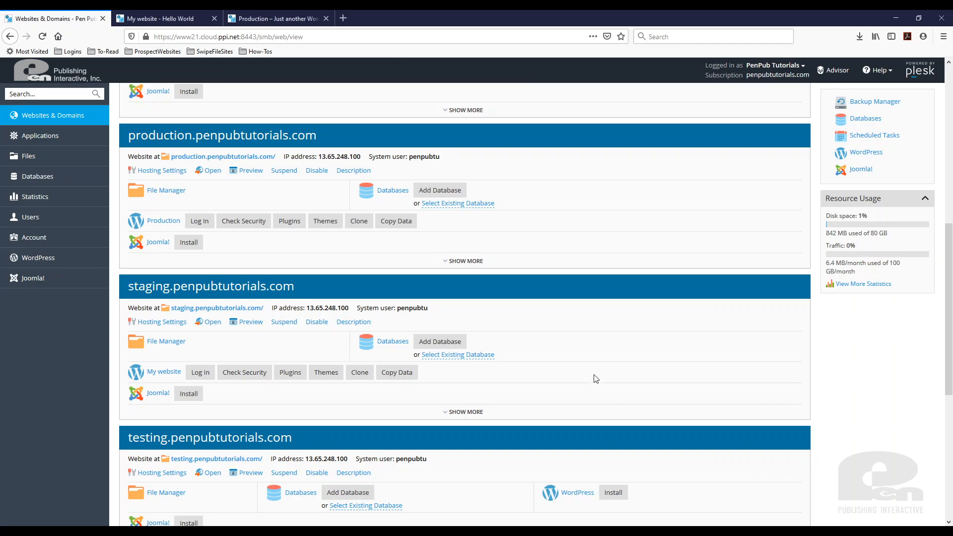
pyautogui.moveTo(49, 159)
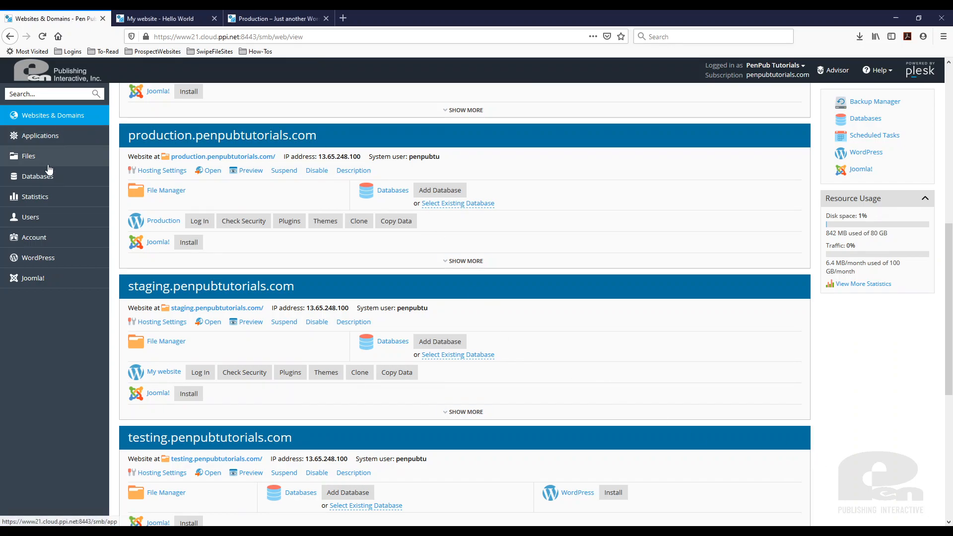
pyautogui.moveTo(577, 205)
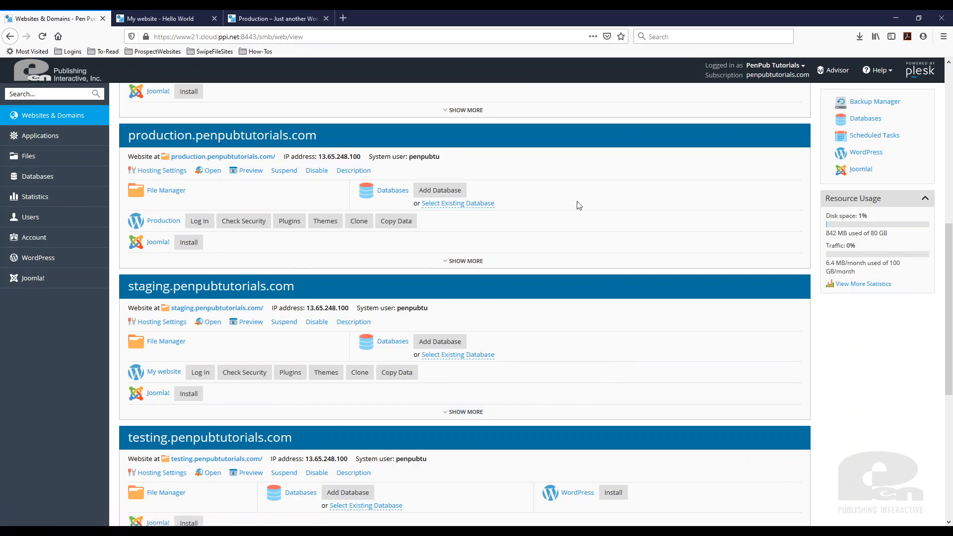
pyautogui.moveTo(629, 331)
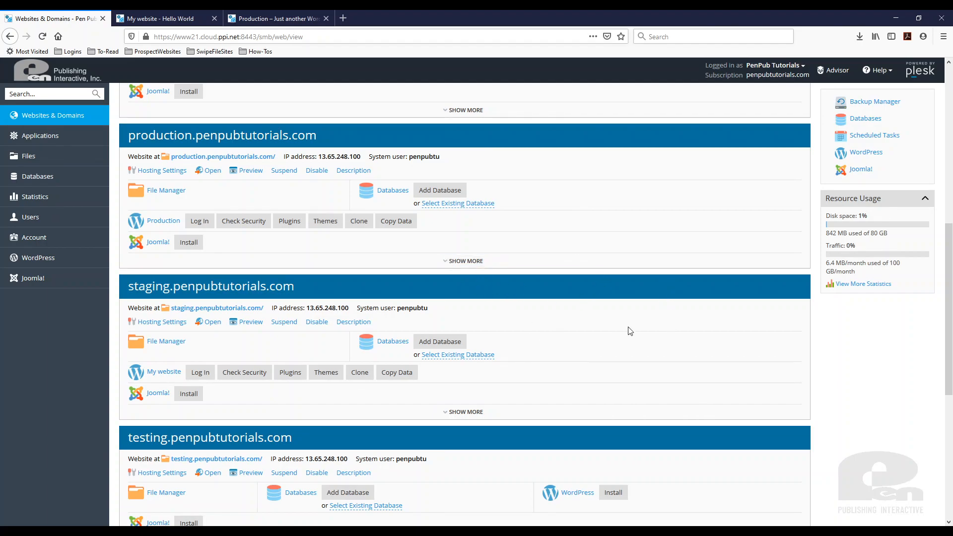
pyautogui.moveTo(609, 331)
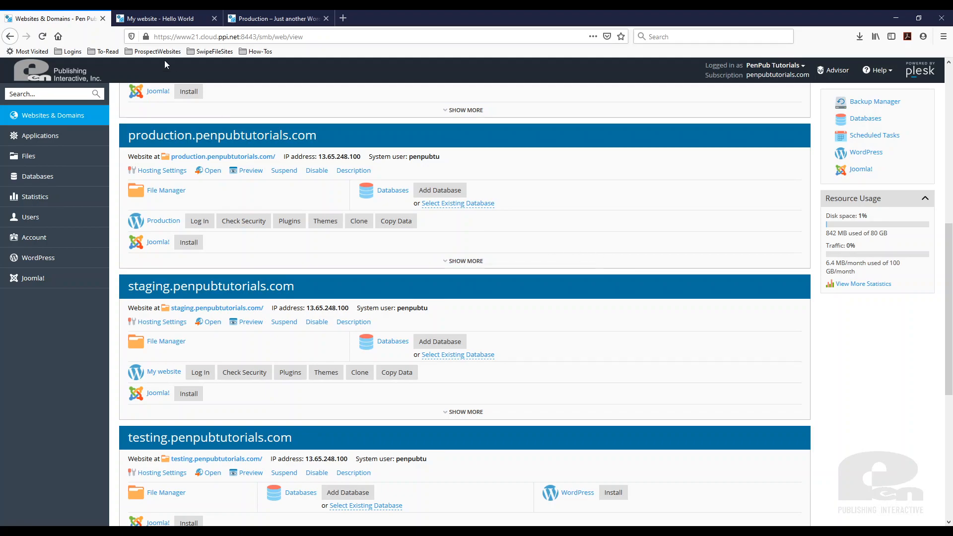
# - View the staging 'My website' home page, then the production site with its Hello world! post
pyautogui.click(168, 18)
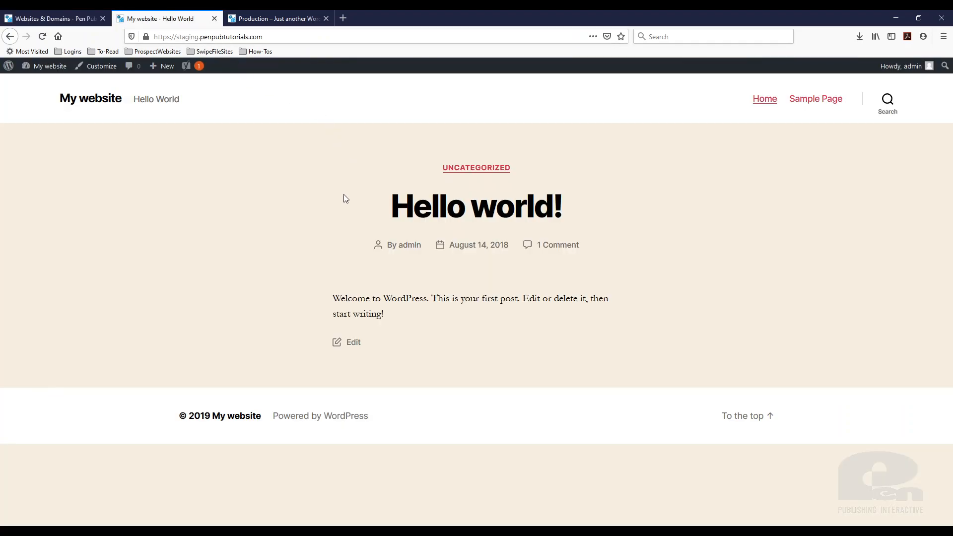
pyautogui.click(276, 19)
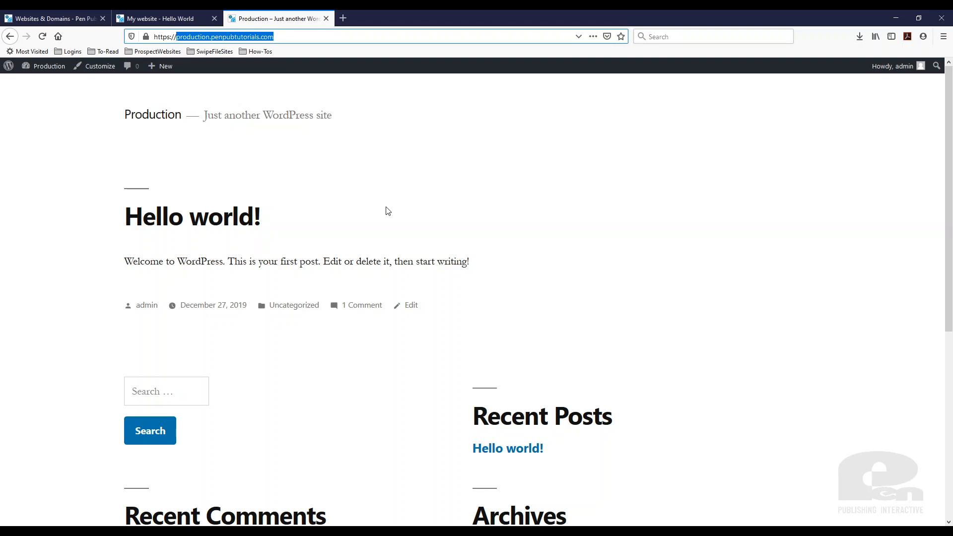
pyautogui.moveTo(489, 245)
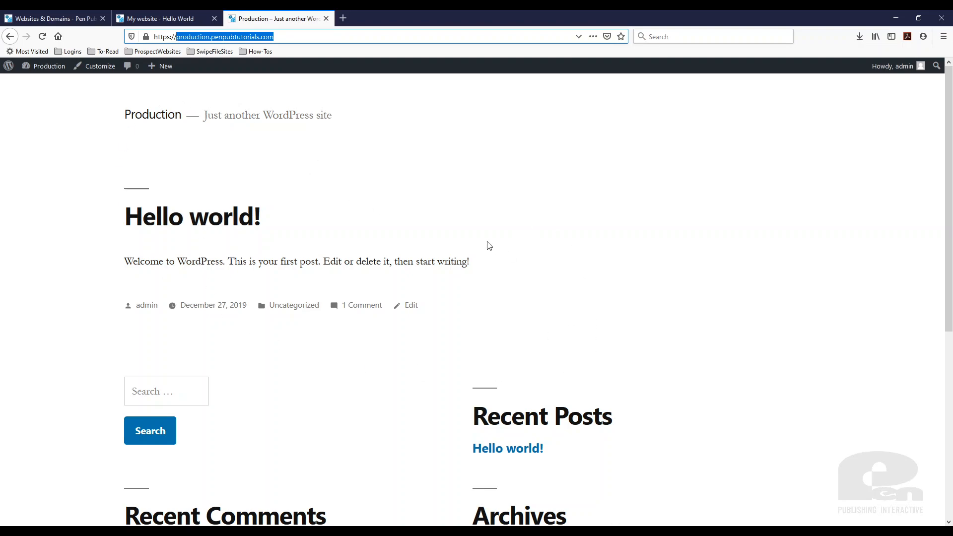
pyautogui.moveTo(456, 238)
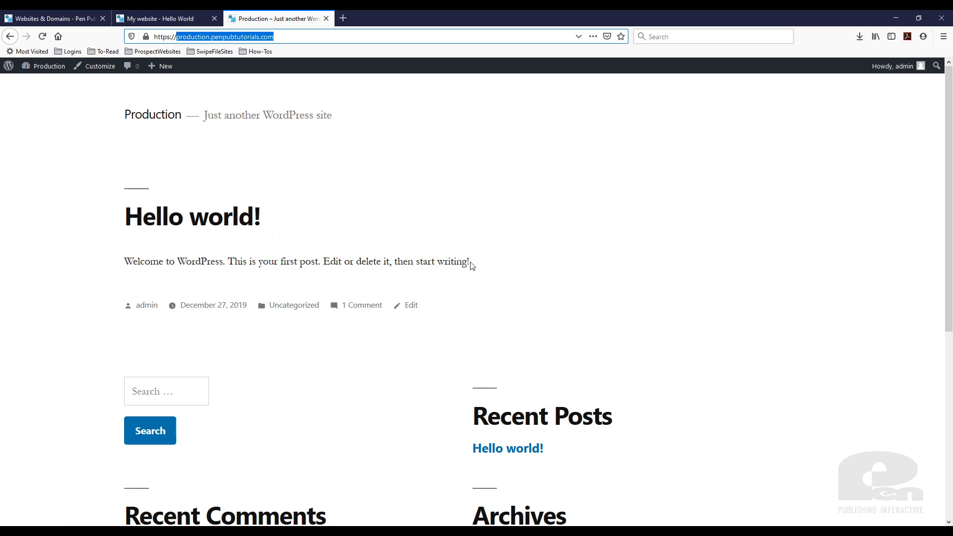
pyautogui.scroll(-3)
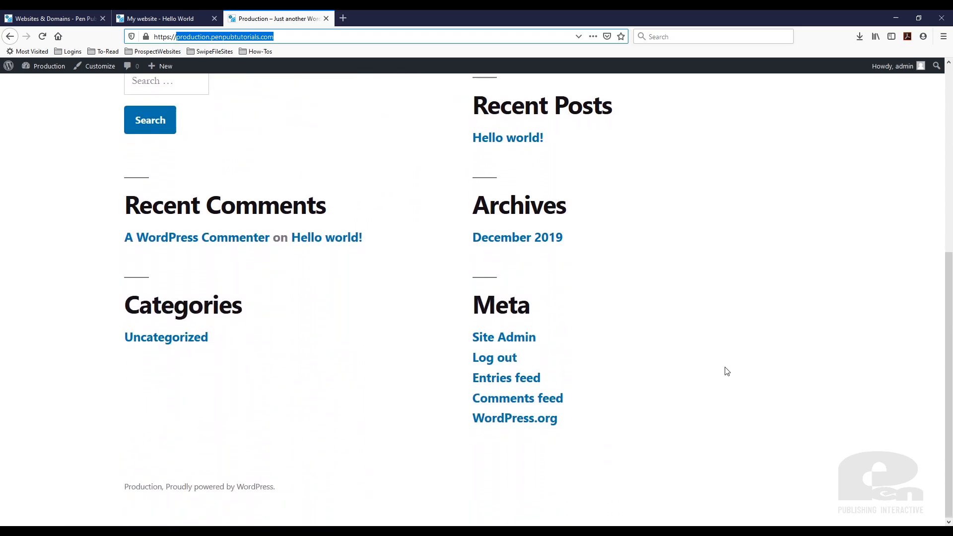
pyautogui.scroll(3)
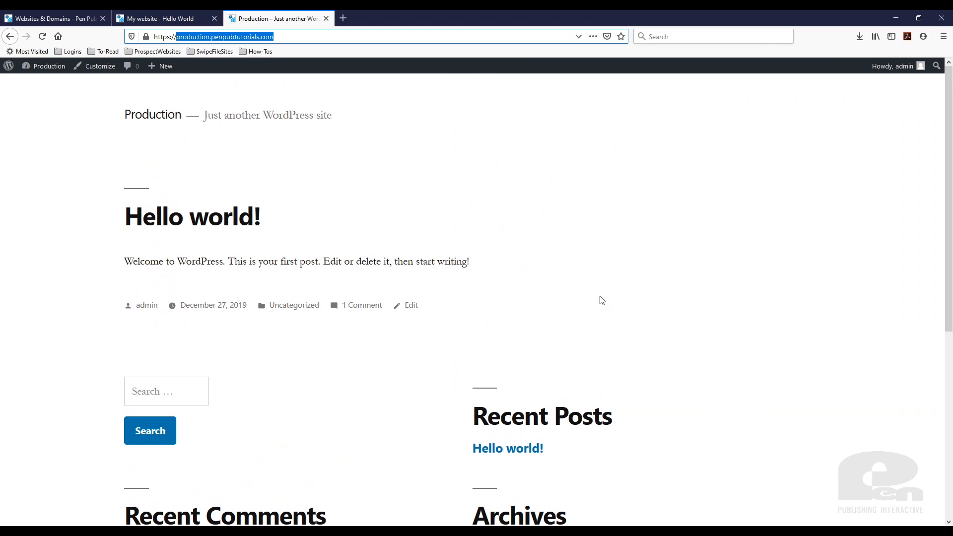
pyautogui.moveTo(553, 241)
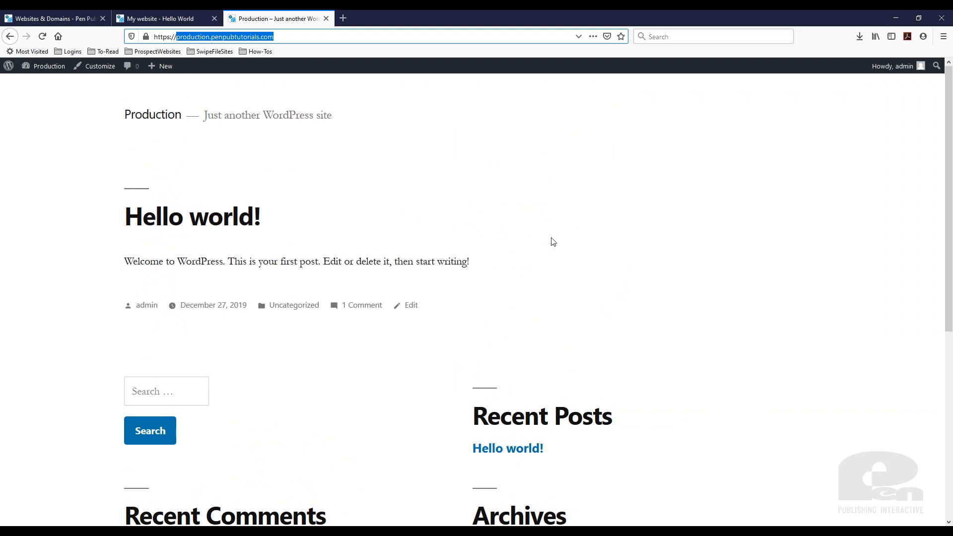
pyautogui.moveTo(489, 287)
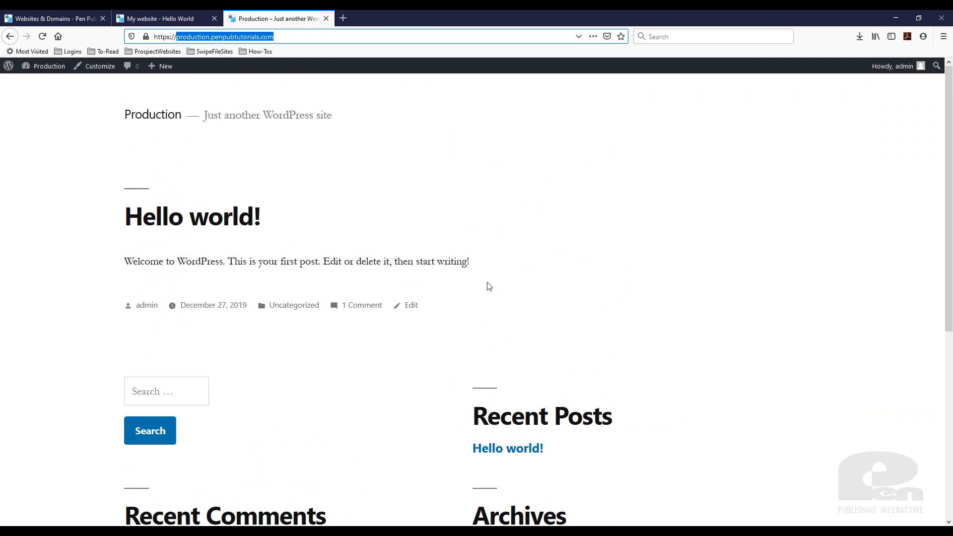
# - Compare the staging and production home pages by switching between their browser tabs
pyautogui.click(164, 19)
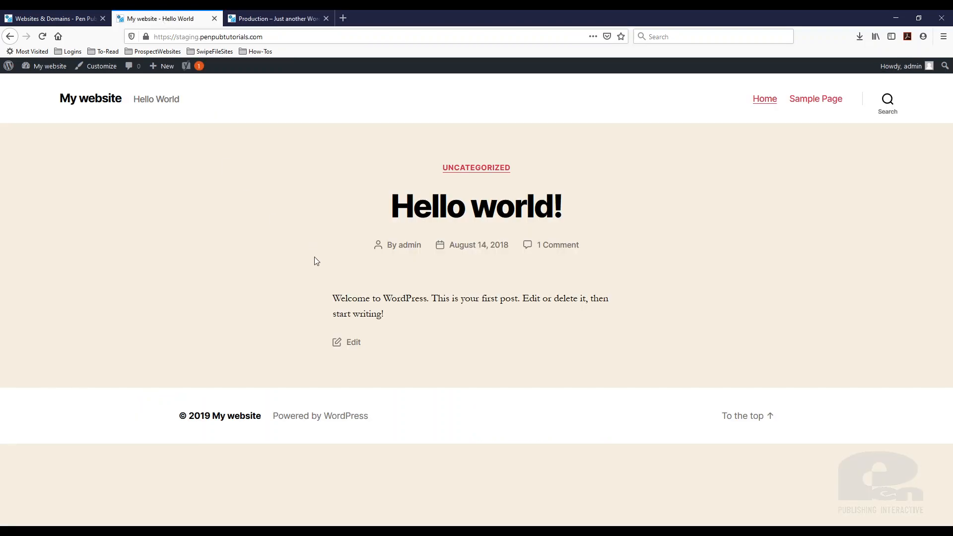
pyautogui.moveTo(322, 273)
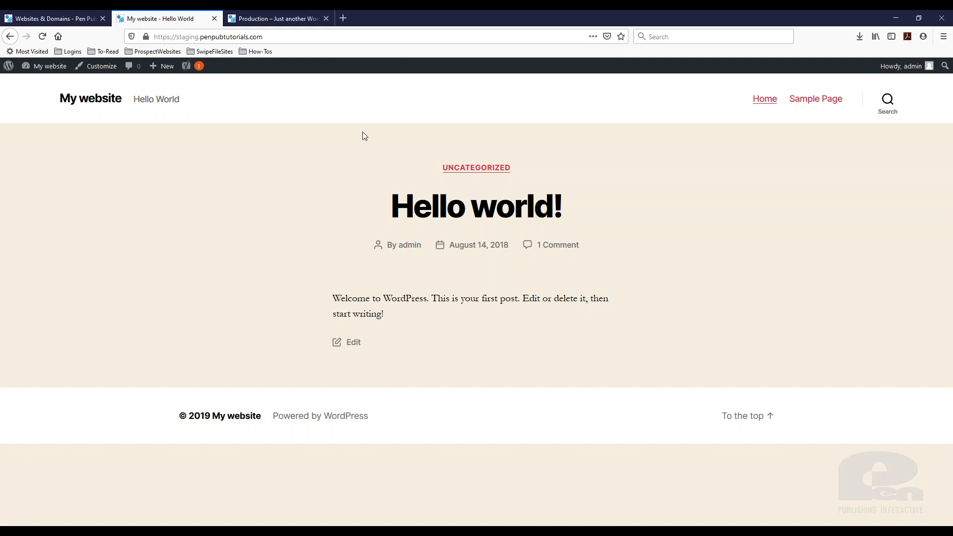
pyautogui.moveTo(309, 390)
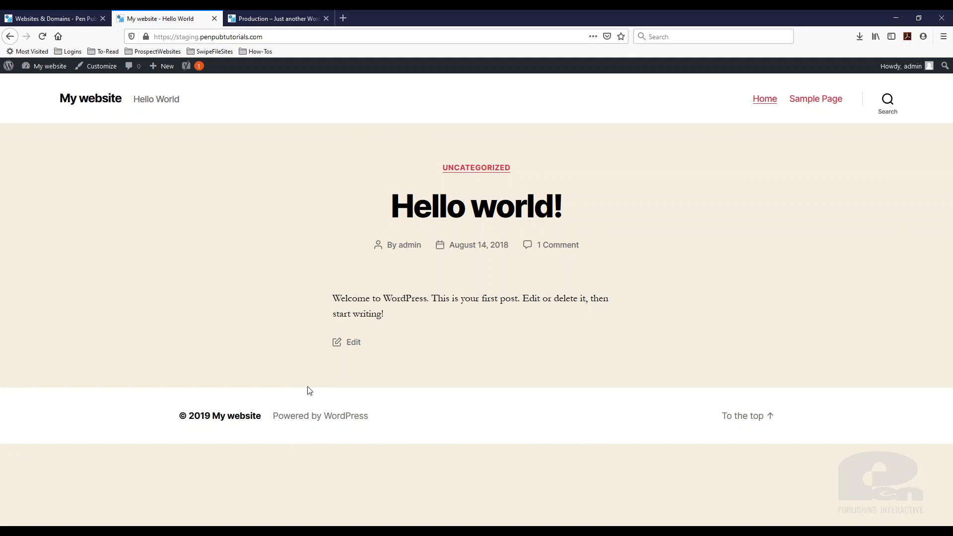
pyautogui.moveTo(490, 347)
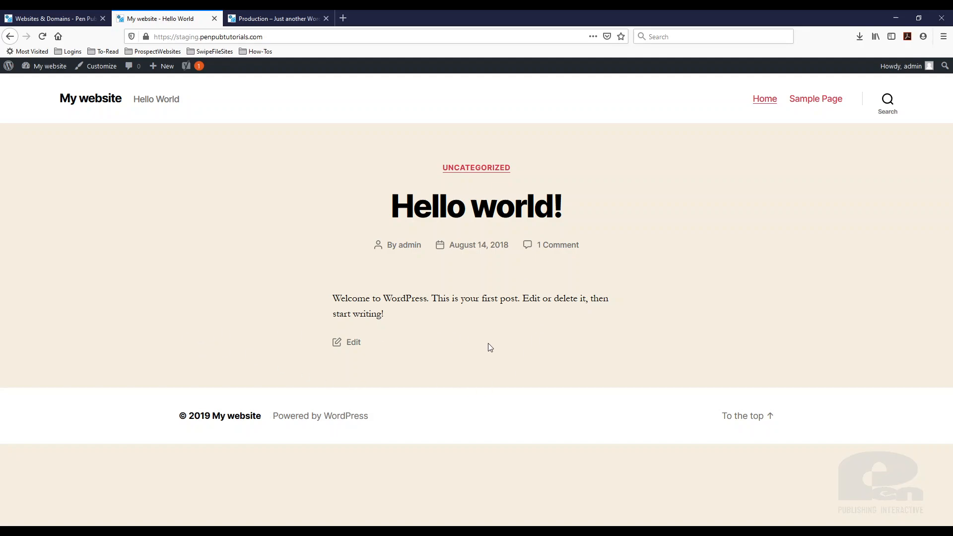
pyautogui.moveTo(723, 276)
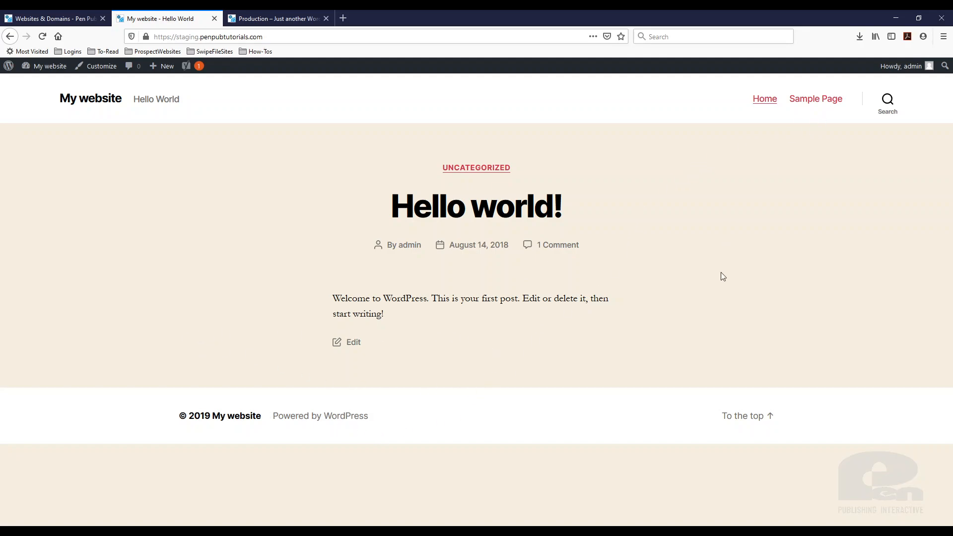
pyautogui.moveTo(490, 423)
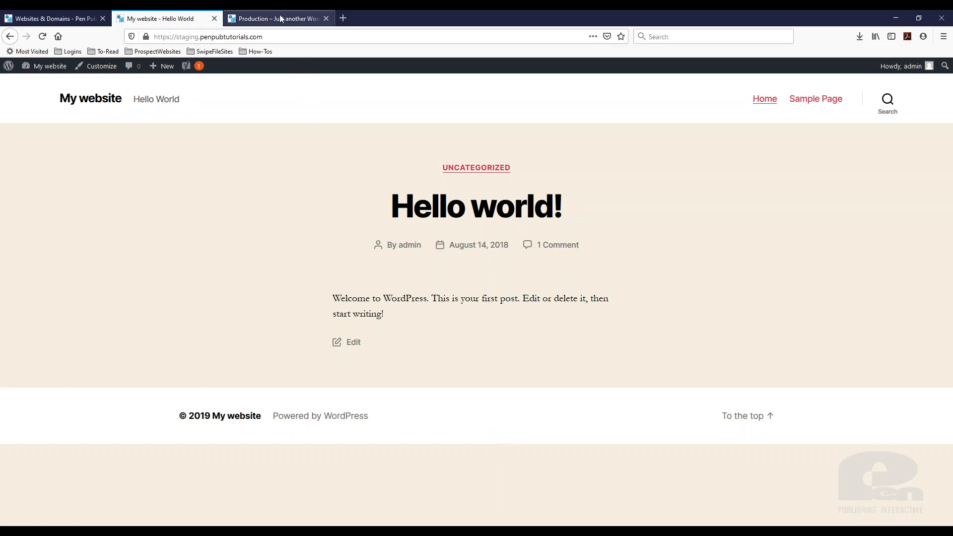
pyautogui.click(276, 18)
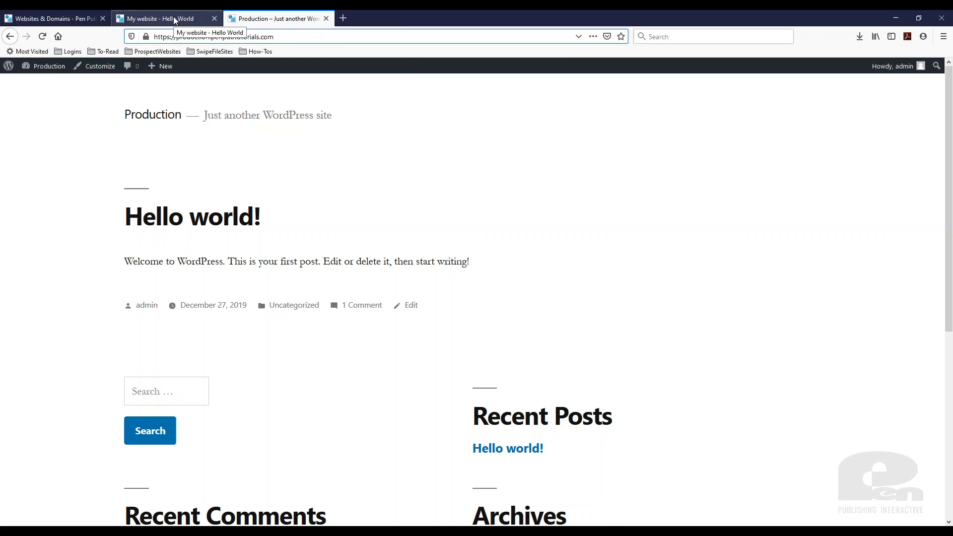
pyautogui.click(164, 18)
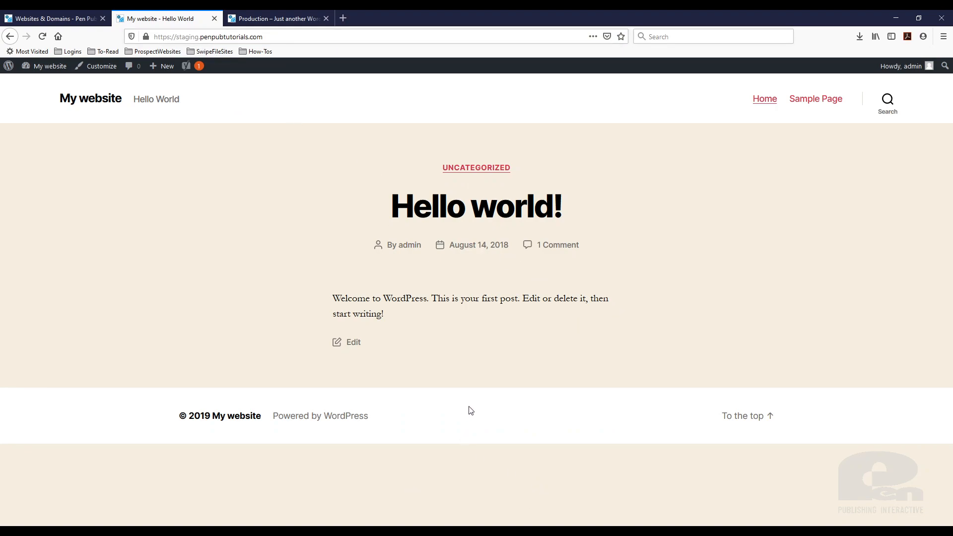
pyautogui.moveTo(515, 420)
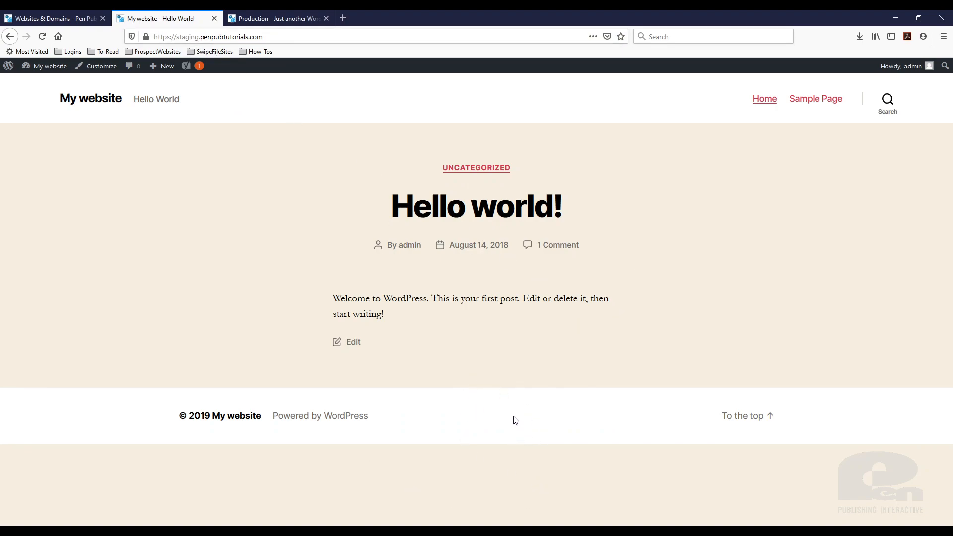
pyautogui.moveTo(471, 372)
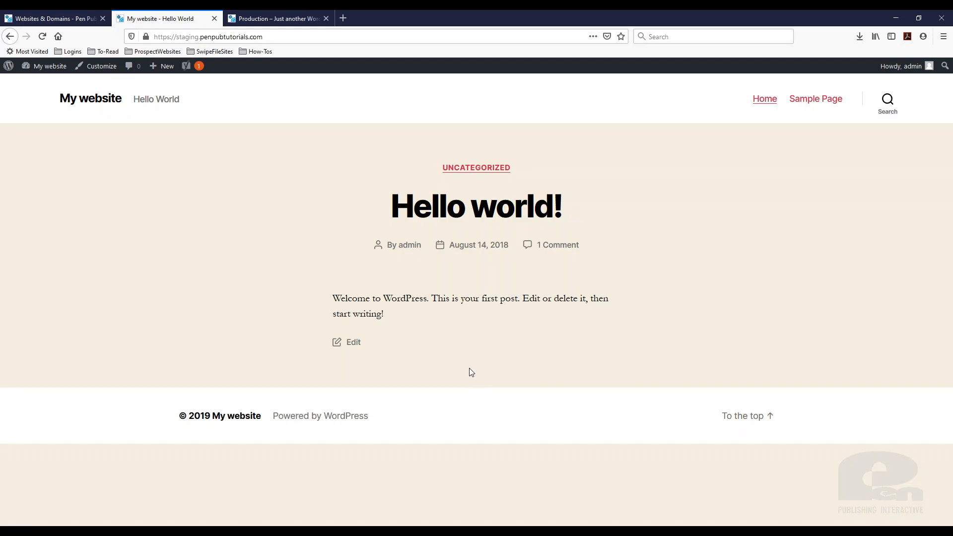
pyautogui.click(275, 19)
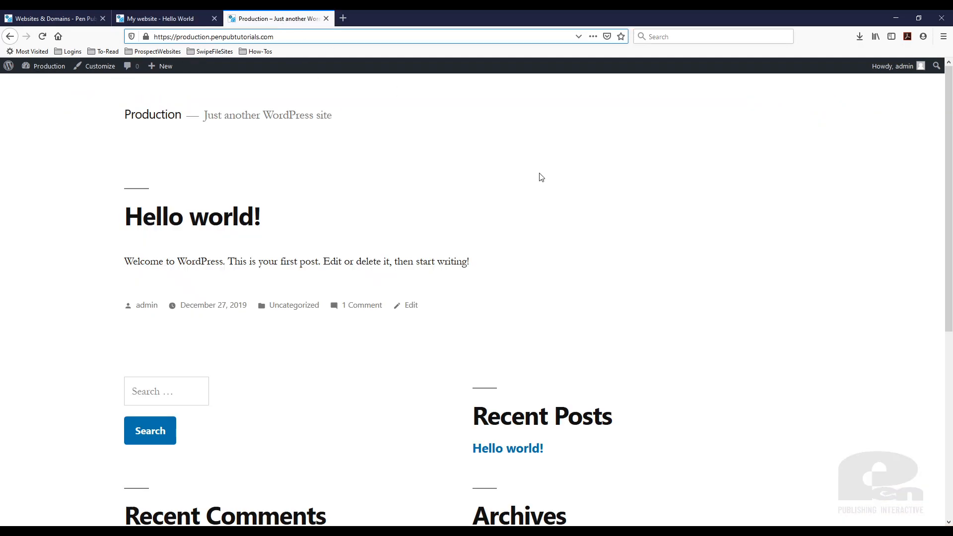
pyautogui.moveTo(526, 224)
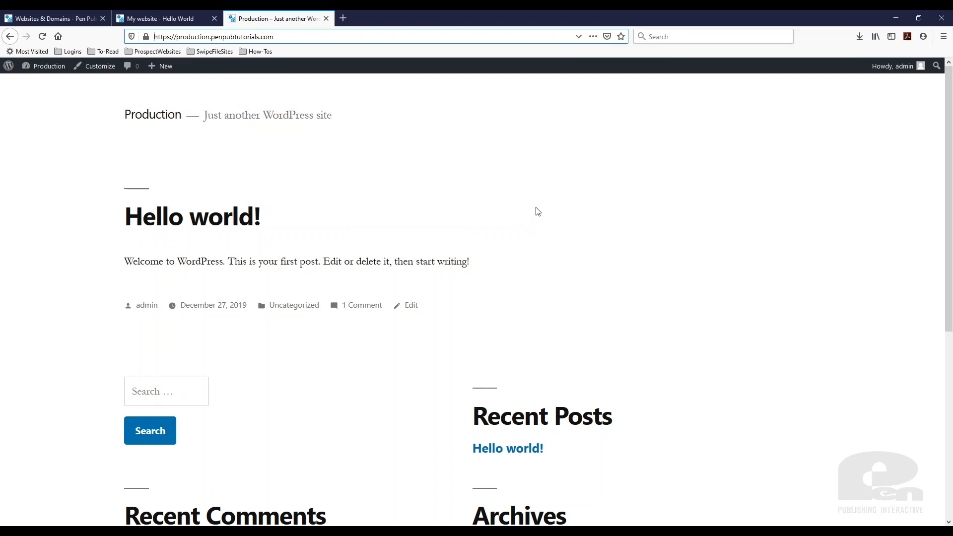
pyautogui.moveTo(519, 222)
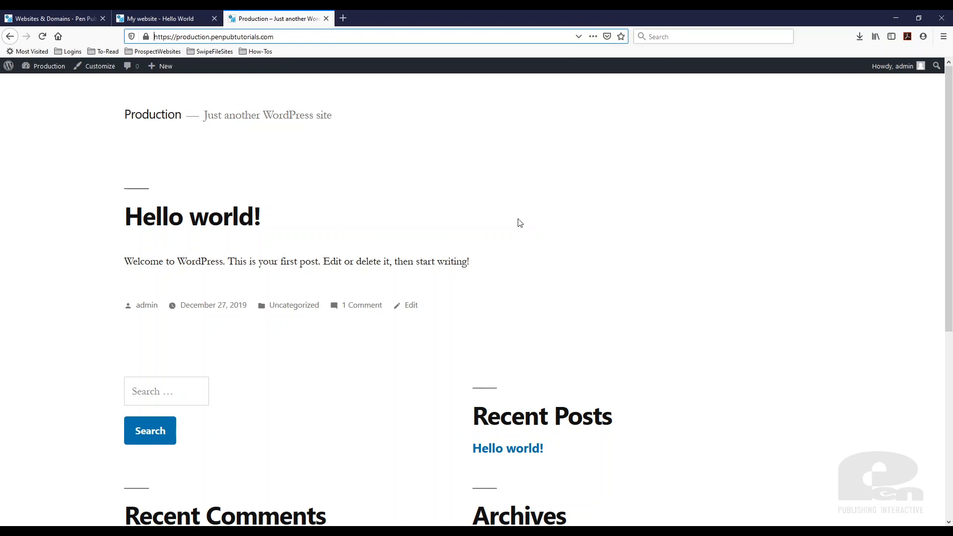
pyautogui.moveTo(279, 185)
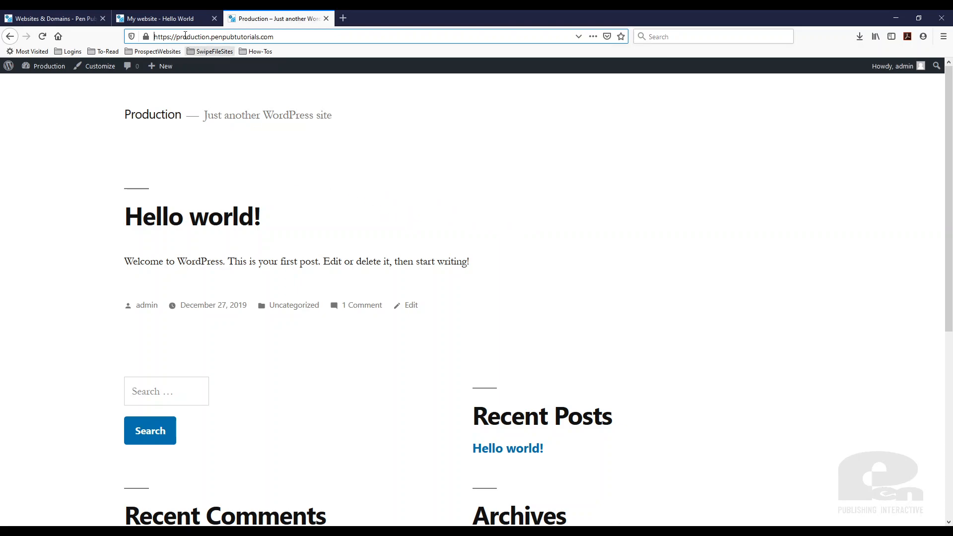
pyautogui.click(164, 19)
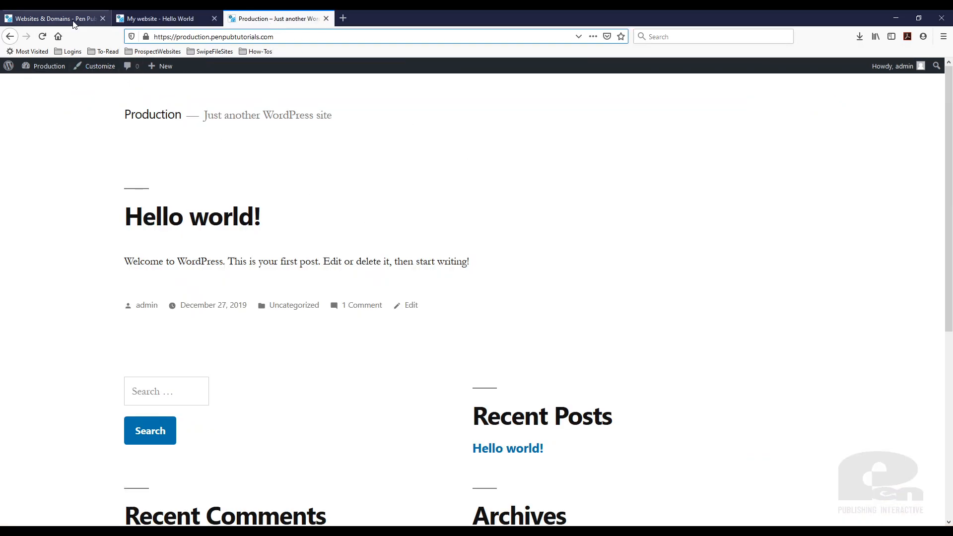
# - Return to Plesk's Websites & Domains list showing the production and staging sites
pyautogui.click(52, 18)
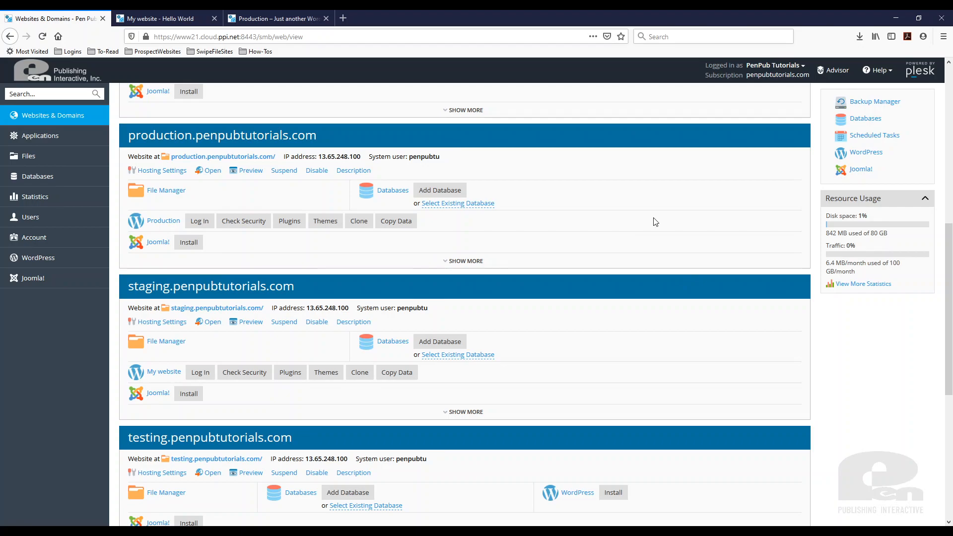
pyautogui.moveTo(141, 129)
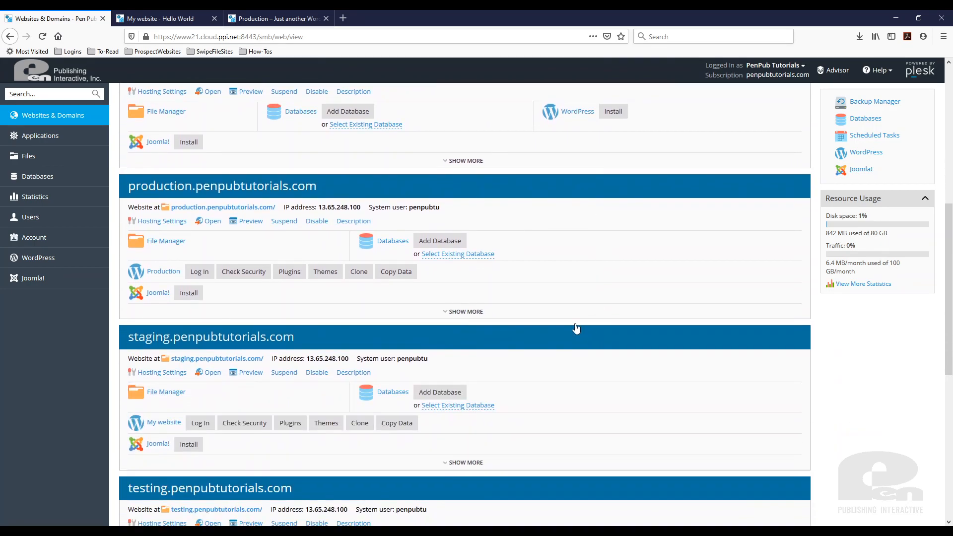
pyautogui.moveTo(227, 193)
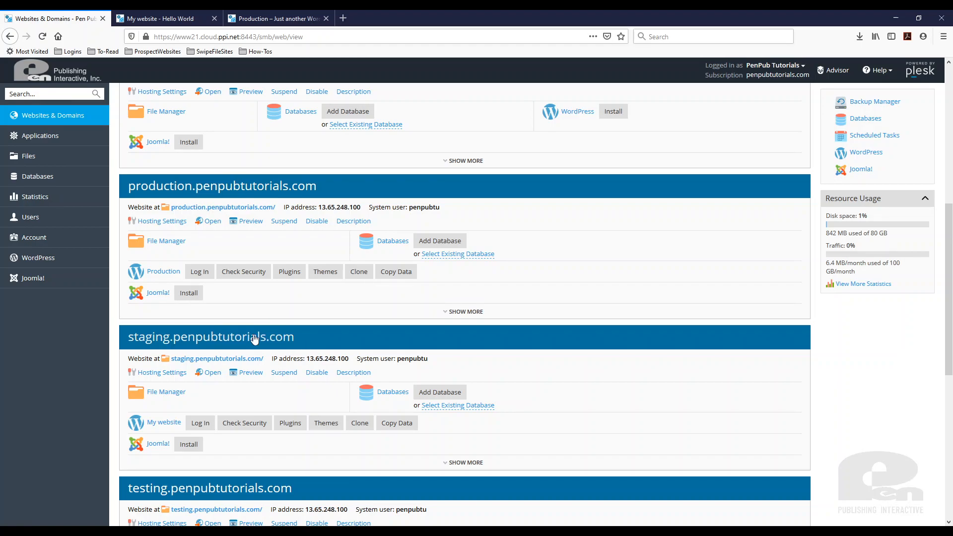
pyautogui.moveTo(214, 337)
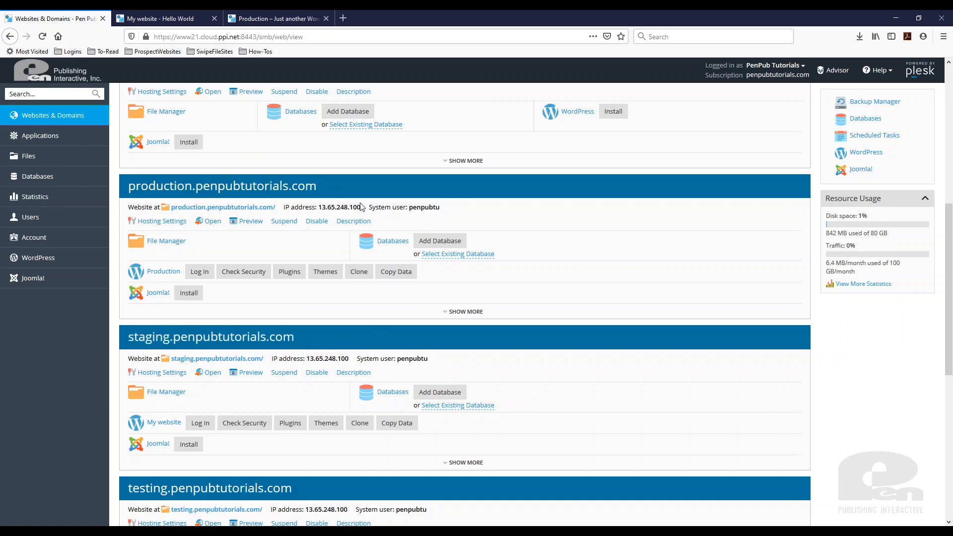
pyautogui.moveTo(255, 197)
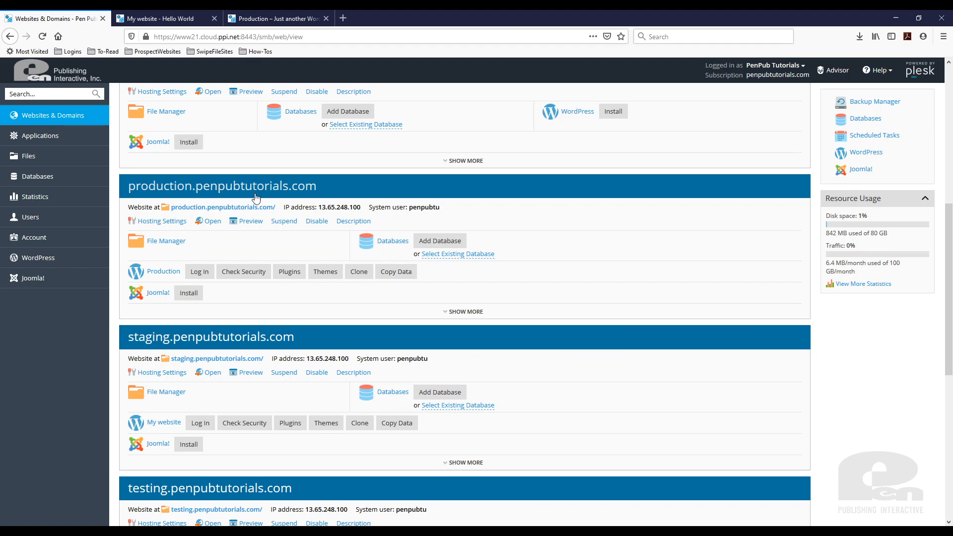
pyautogui.moveTo(266, 186)
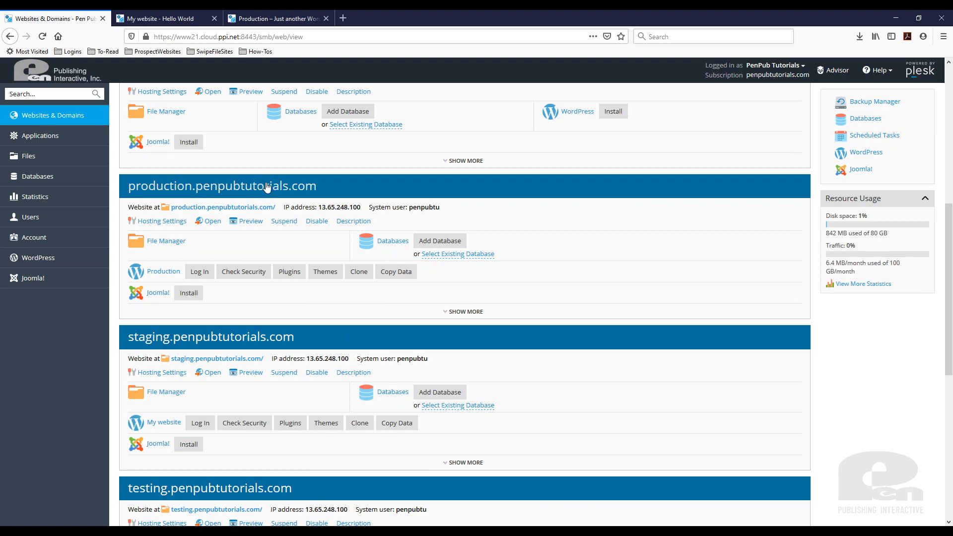
pyautogui.moveTo(512, 340)
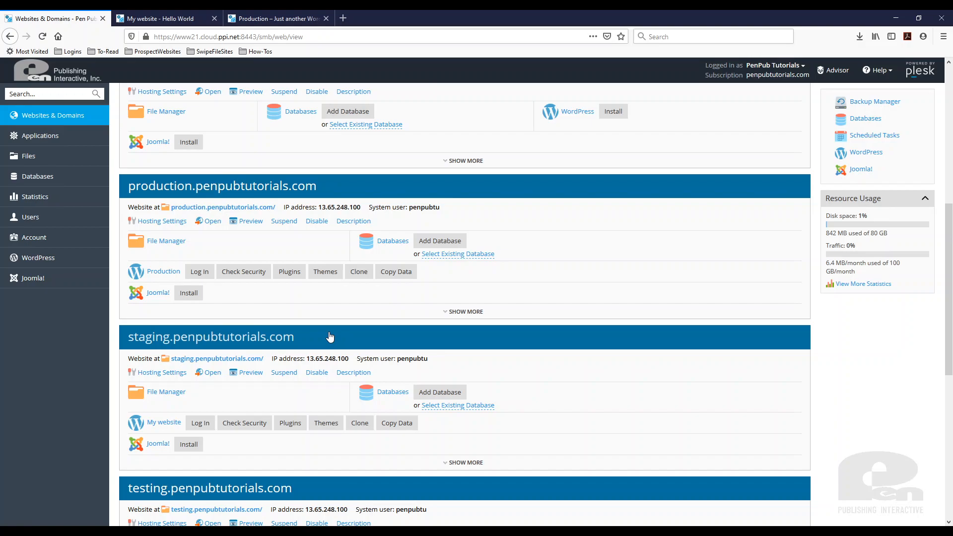
pyautogui.moveTo(339, 339)
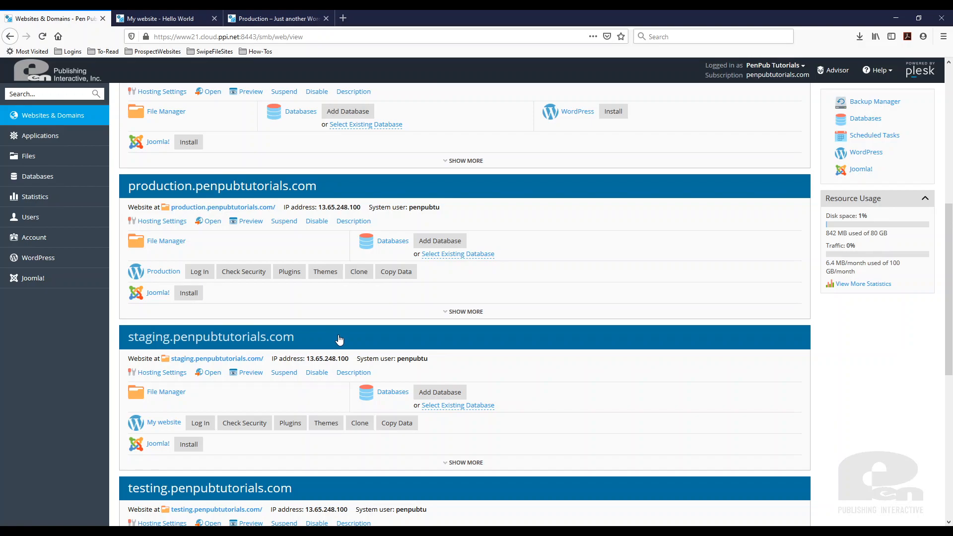
pyautogui.moveTo(354, 338)
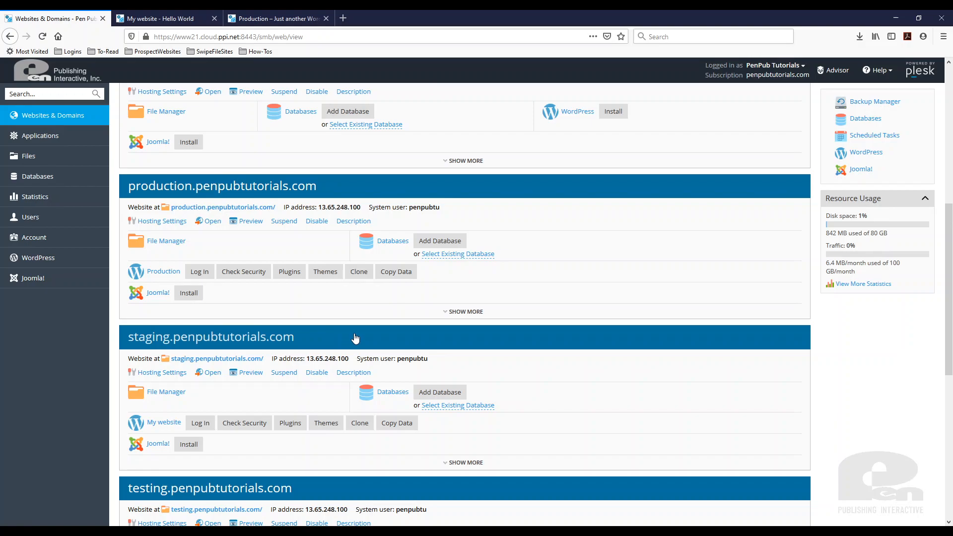
pyautogui.moveTo(338, 345)
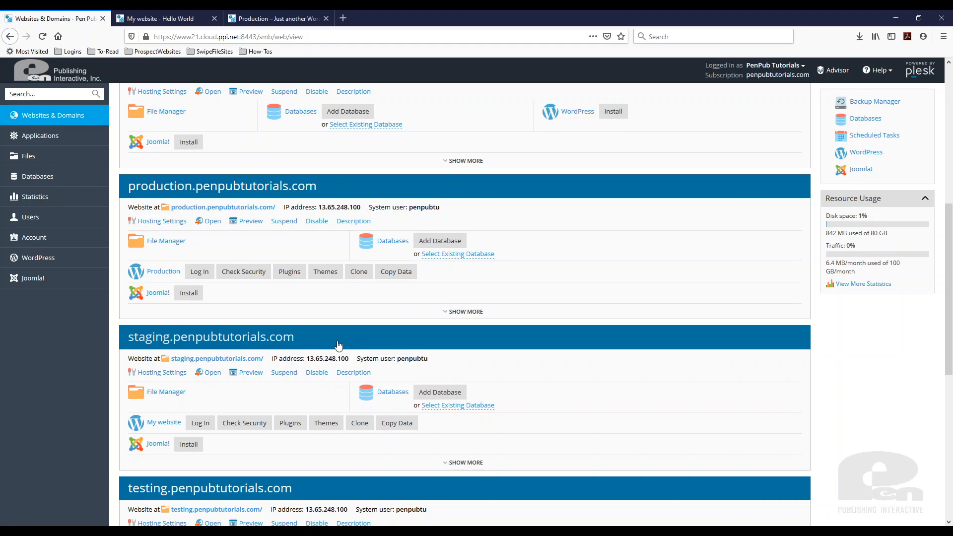
pyautogui.moveTo(344, 343)
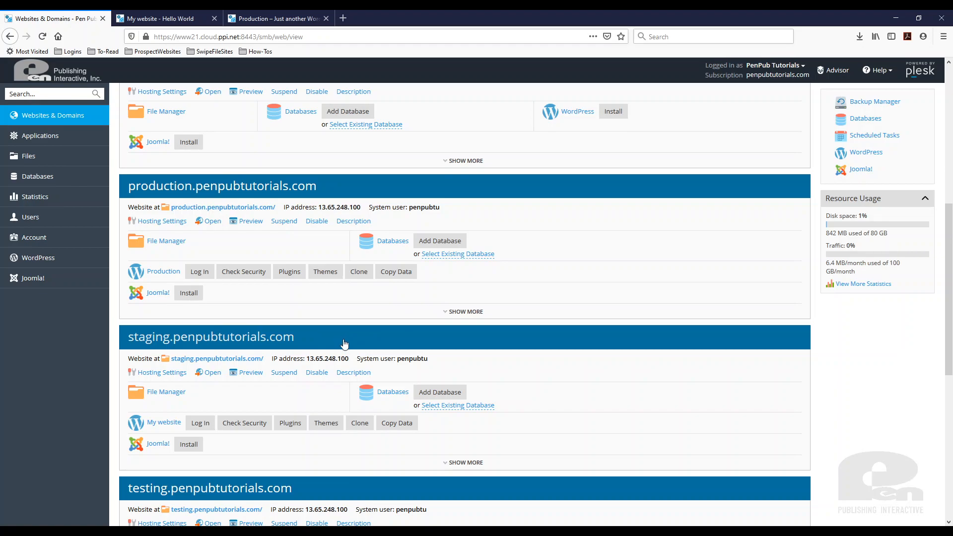
pyautogui.moveTo(222, 337)
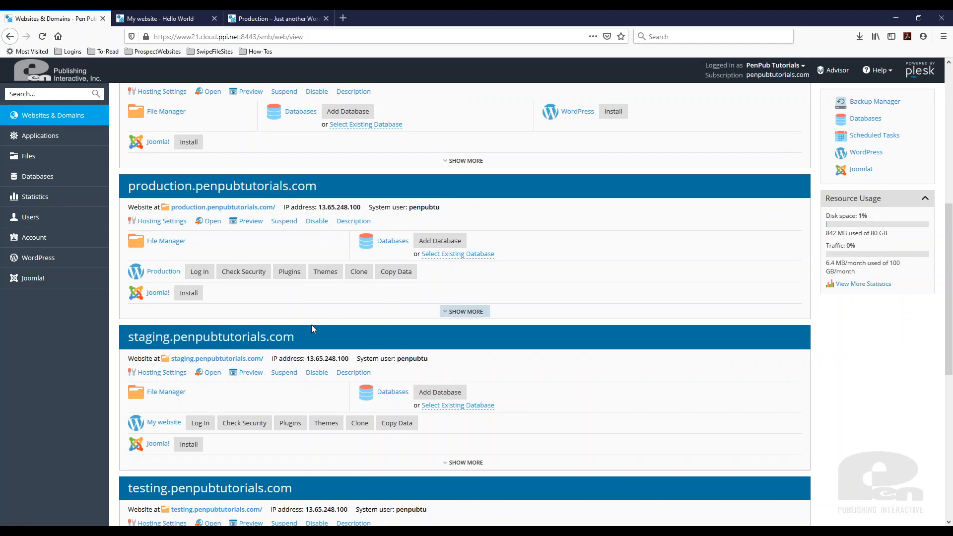
pyautogui.moveTo(338, 342)
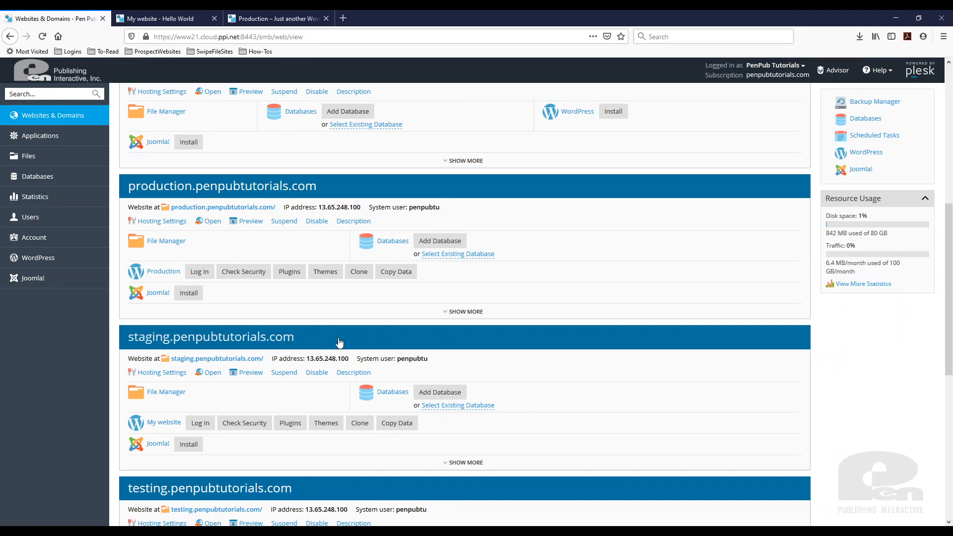
pyautogui.moveTo(358, 338)
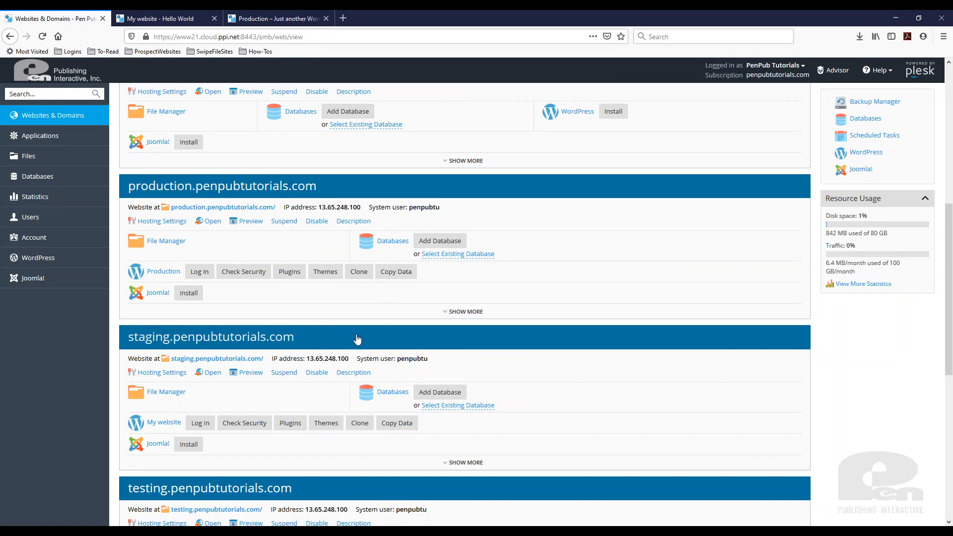
pyautogui.moveTo(345, 337)
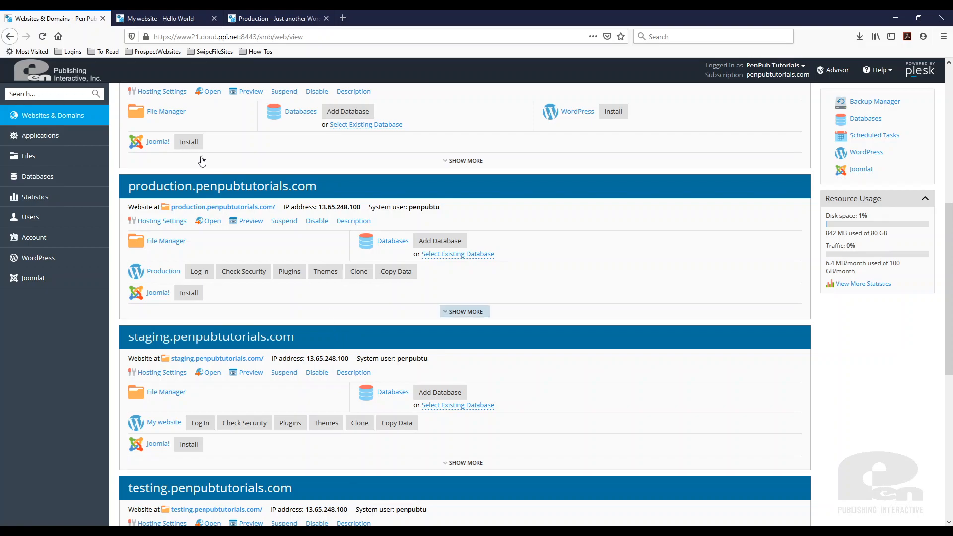
pyautogui.click(164, 19)
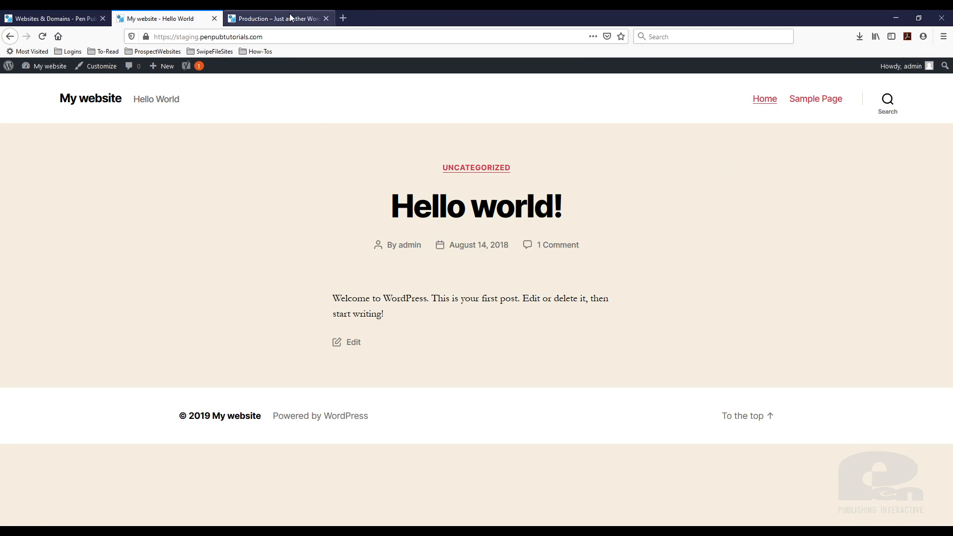
pyautogui.click(49, 18)
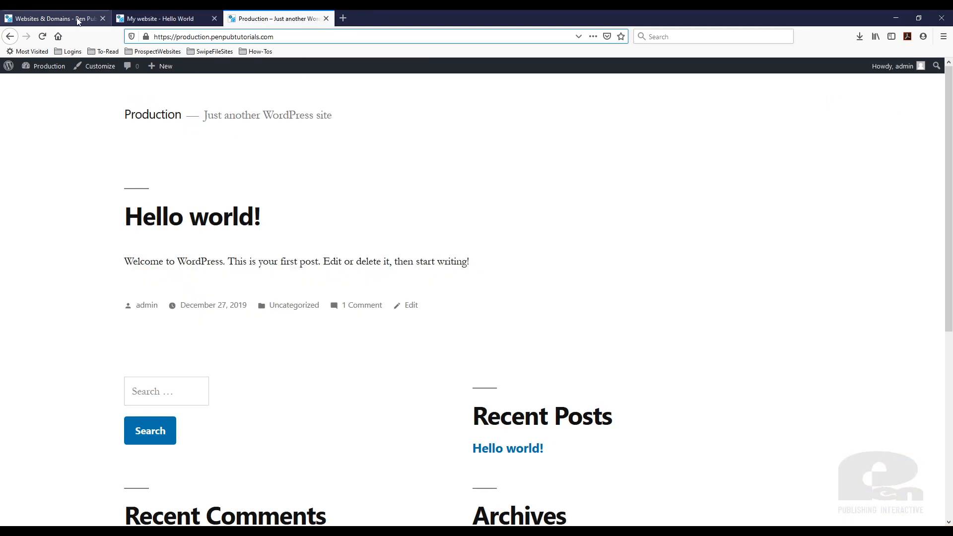
pyautogui.click(51, 19)
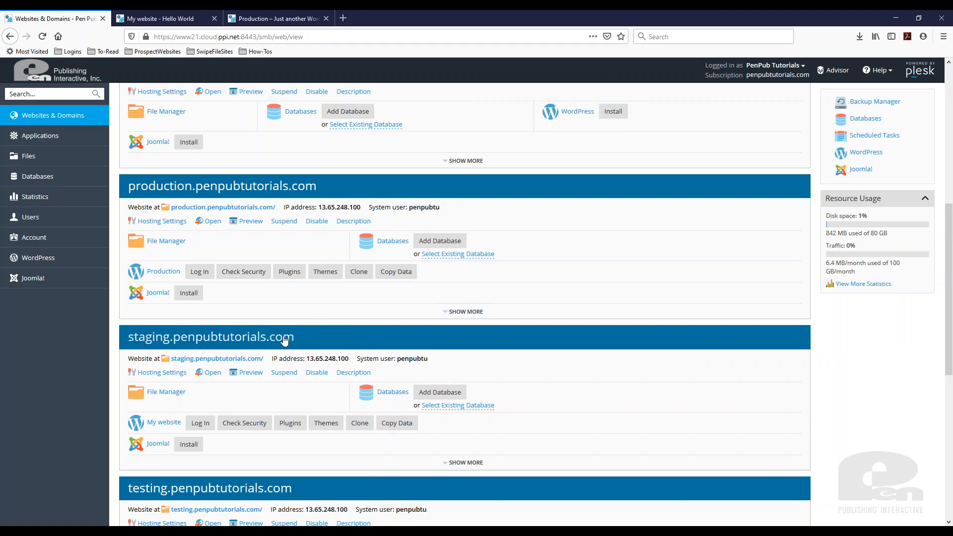
pyautogui.moveTo(351, 414)
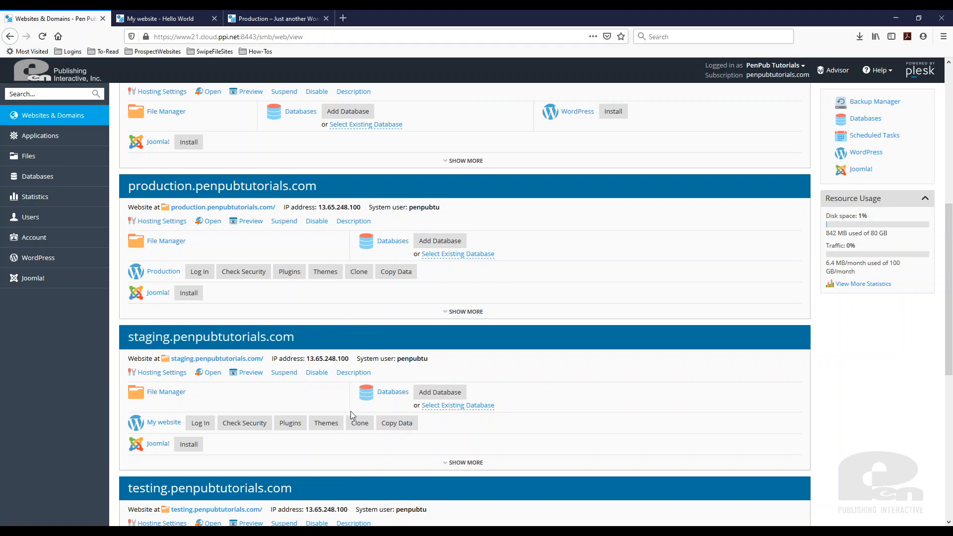
pyautogui.click(396, 422)
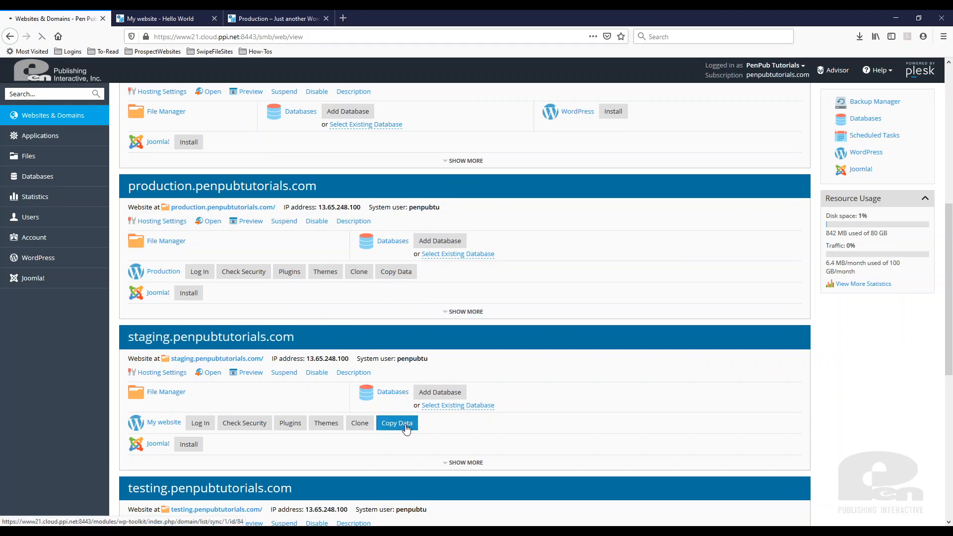
# - Start Copy Data from the staging site and open the Target site dropdown
pyautogui.click(396, 423)
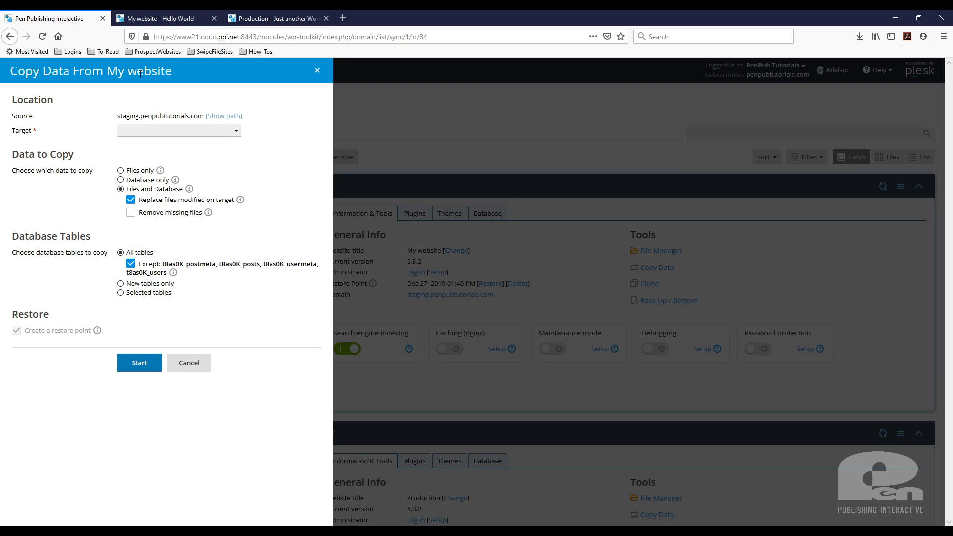
pyautogui.moveTo(163, 19)
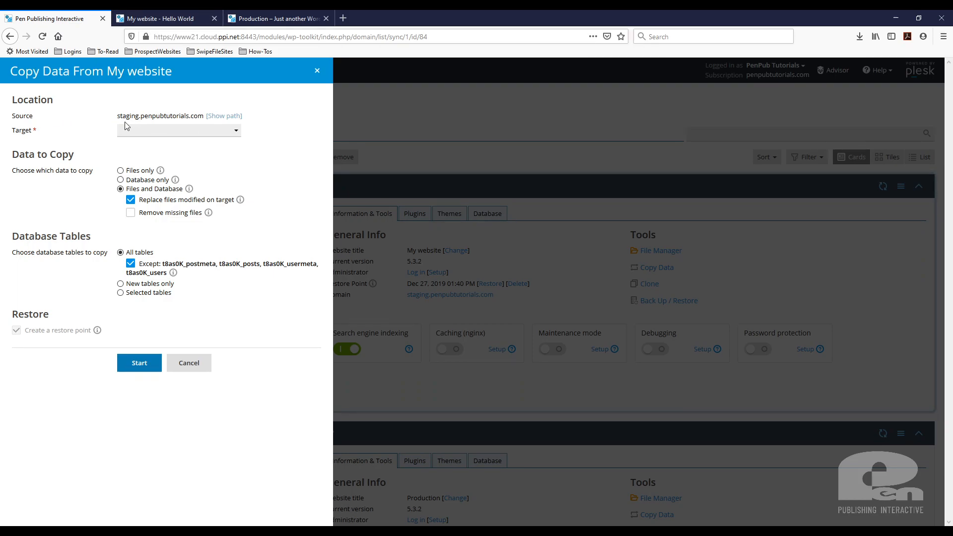
pyautogui.click(178, 130)
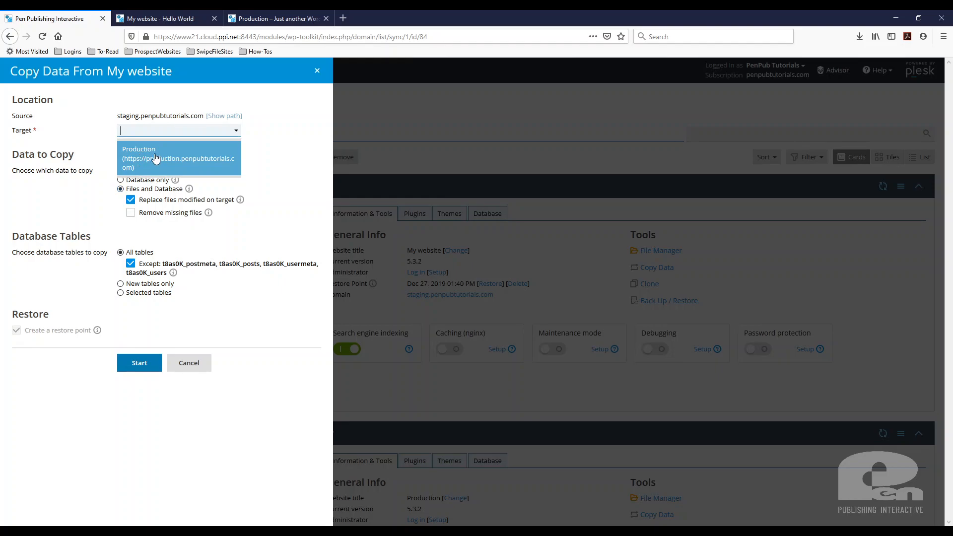
pyautogui.click(178, 157)
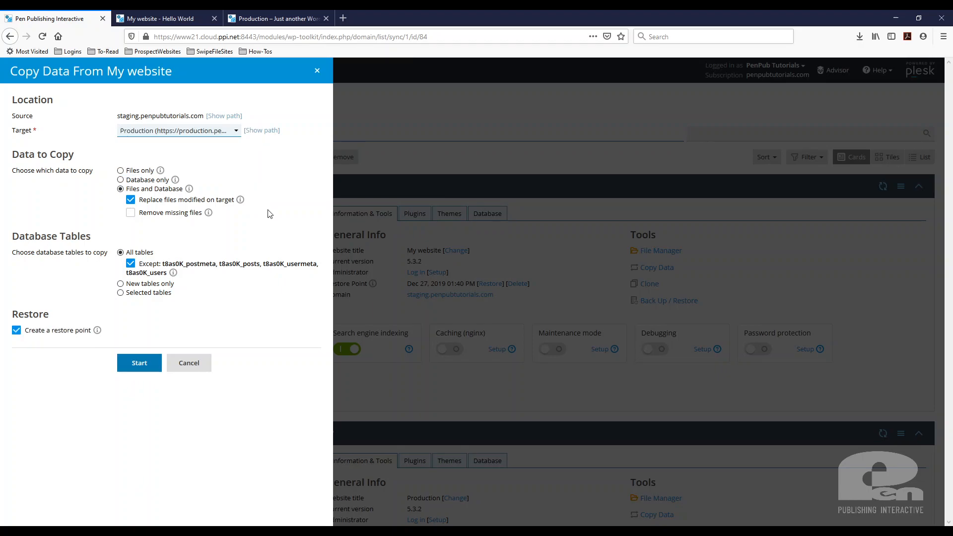
pyautogui.moveTo(32, 196)
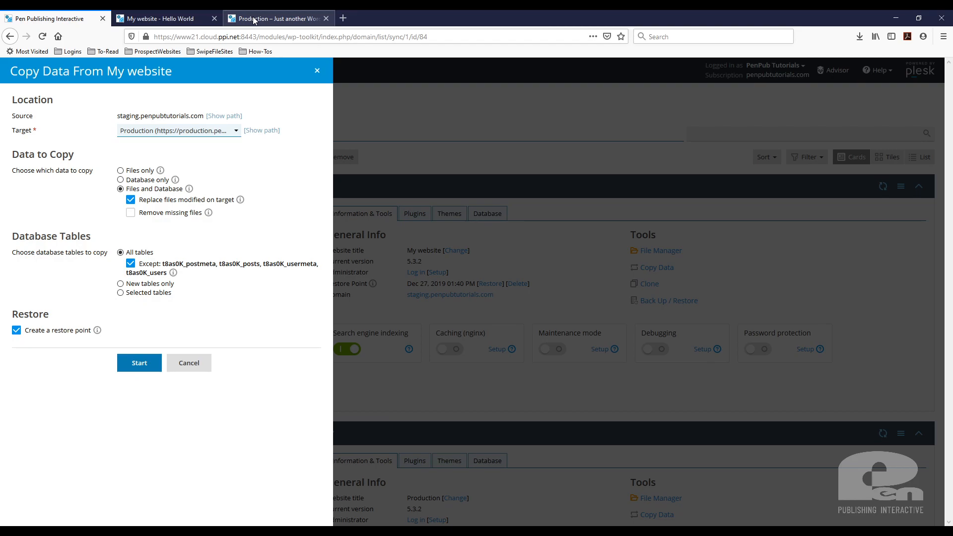
pyautogui.moveTo(61, 252)
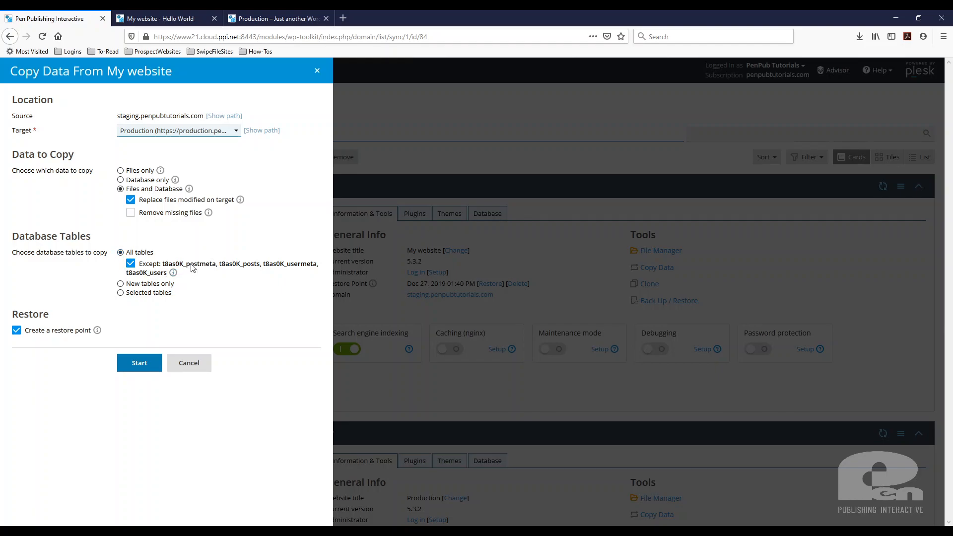
pyautogui.moveTo(246, 286)
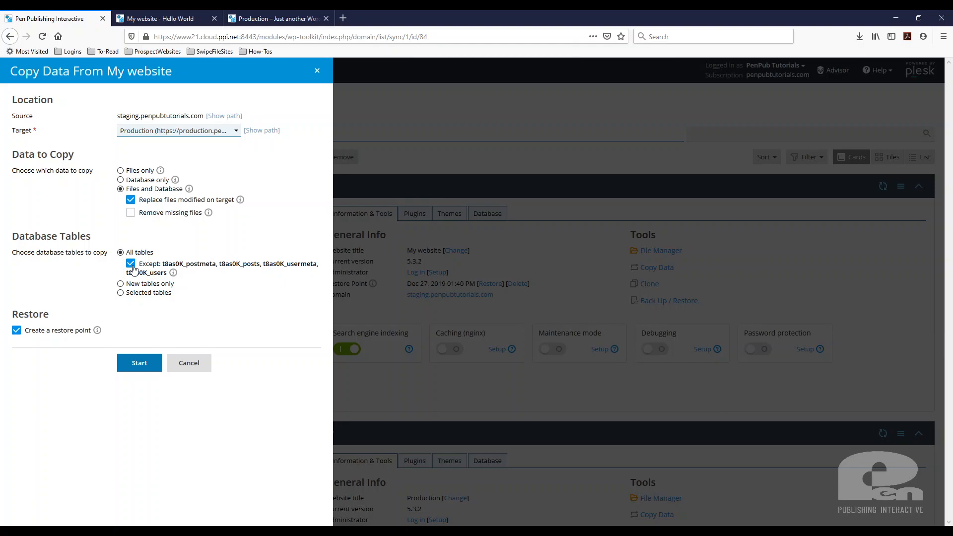
pyautogui.moveTo(249, 275)
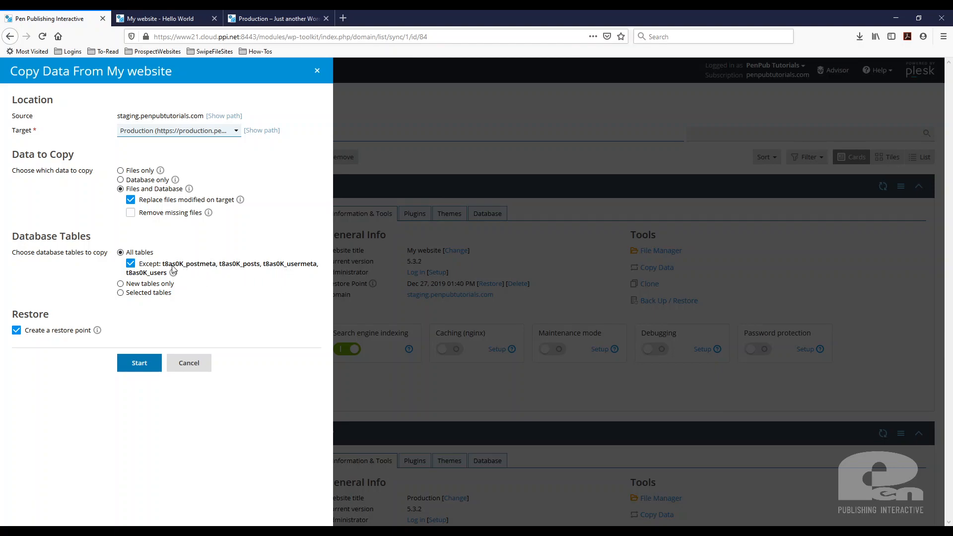
pyautogui.moveTo(204, 271)
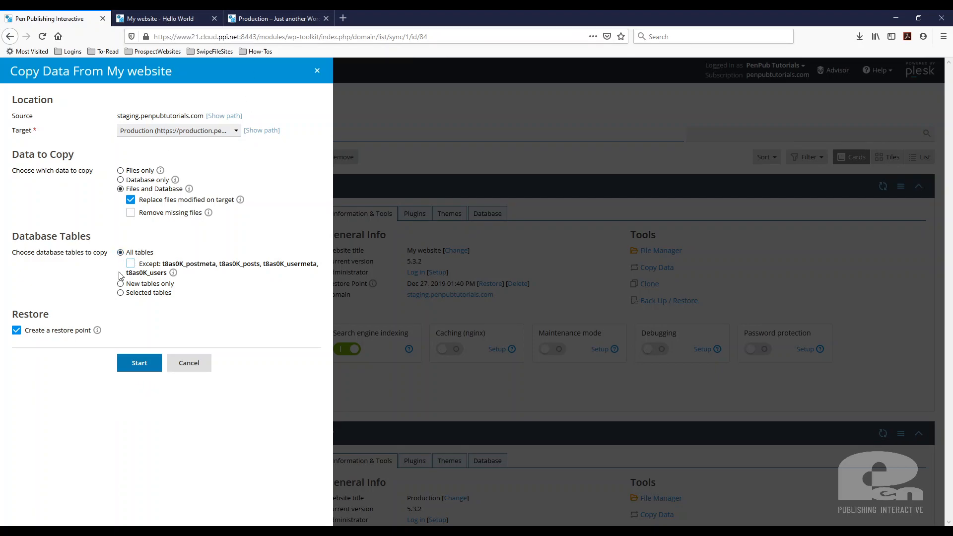
# - Copy all tables except posts, postmeta, users and usermeta, after briefly trying Selected tables
pyautogui.click(130, 263)
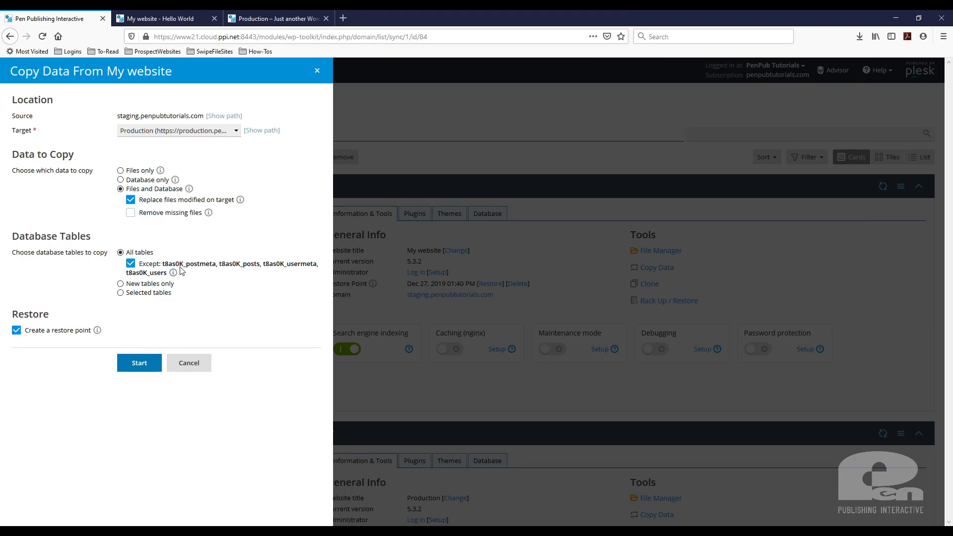
pyautogui.moveTo(251, 289)
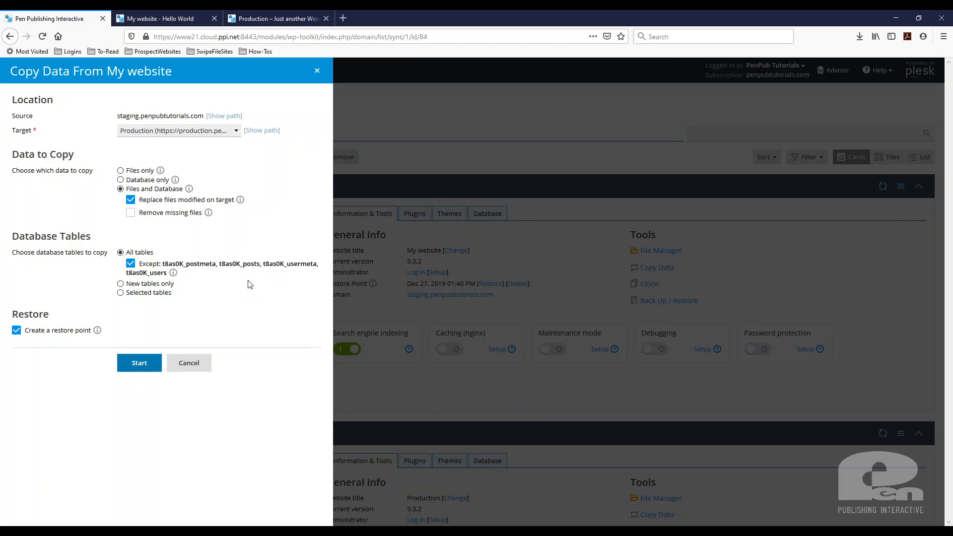
pyautogui.moveTo(254, 277)
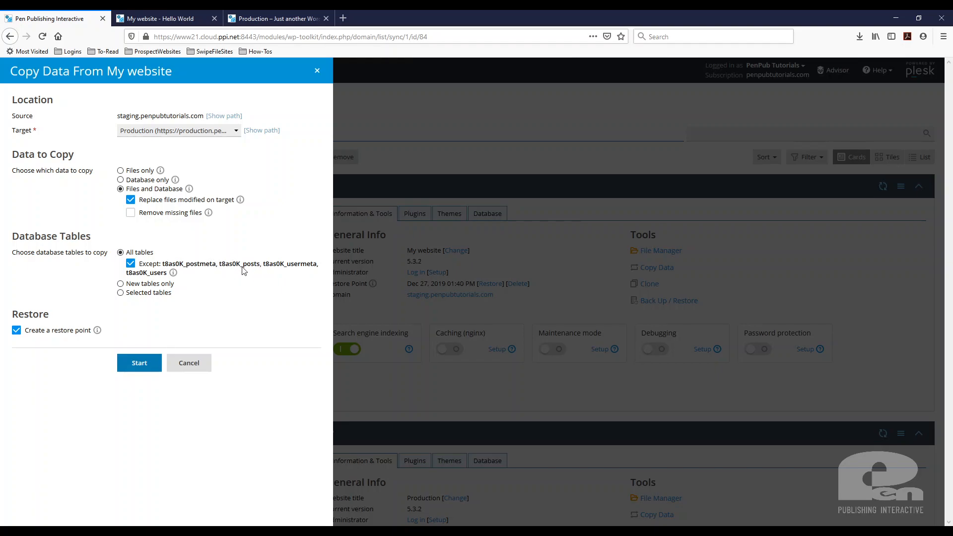
pyautogui.moveTo(276, 165)
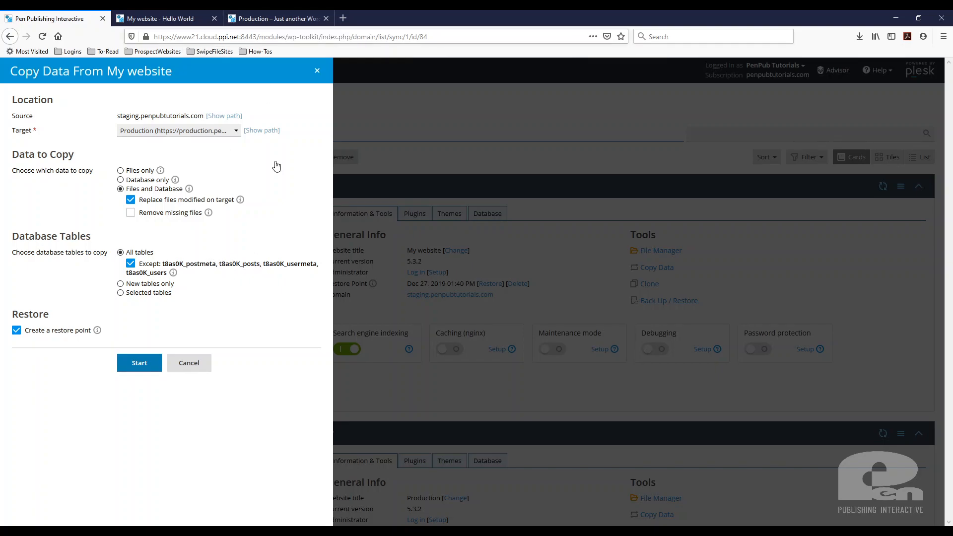
pyautogui.moveTo(247, 284)
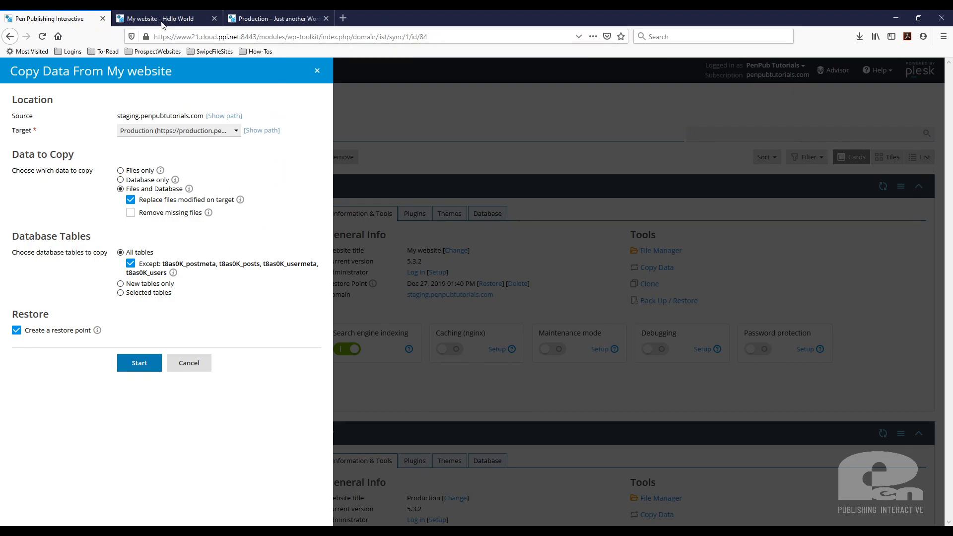
pyautogui.moveTo(238, 269)
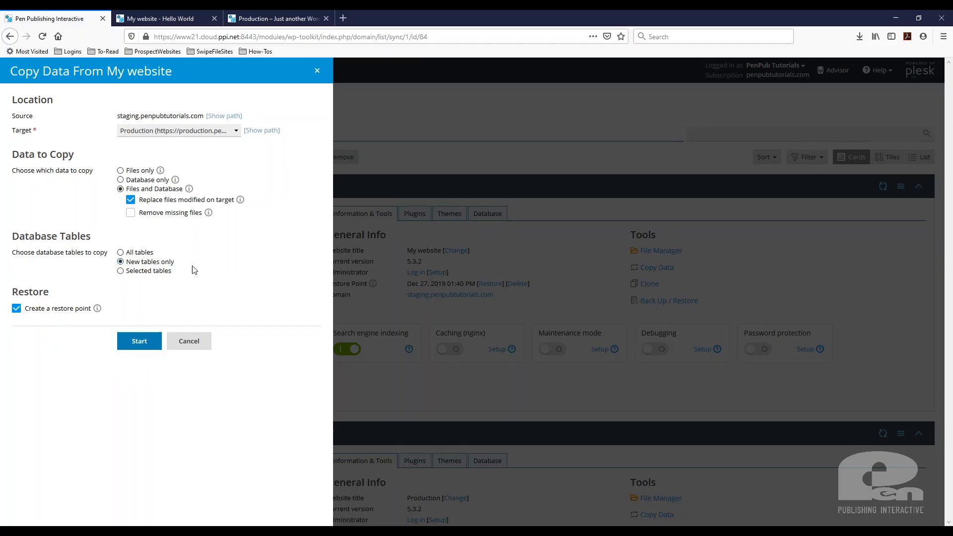
pyautogui.click(120, 271)
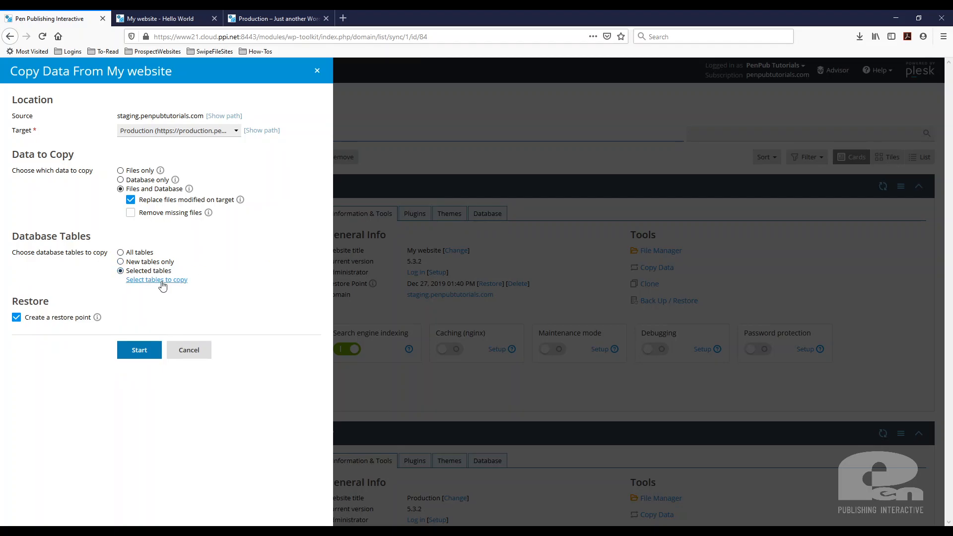
pyautogui.click(121, 252)
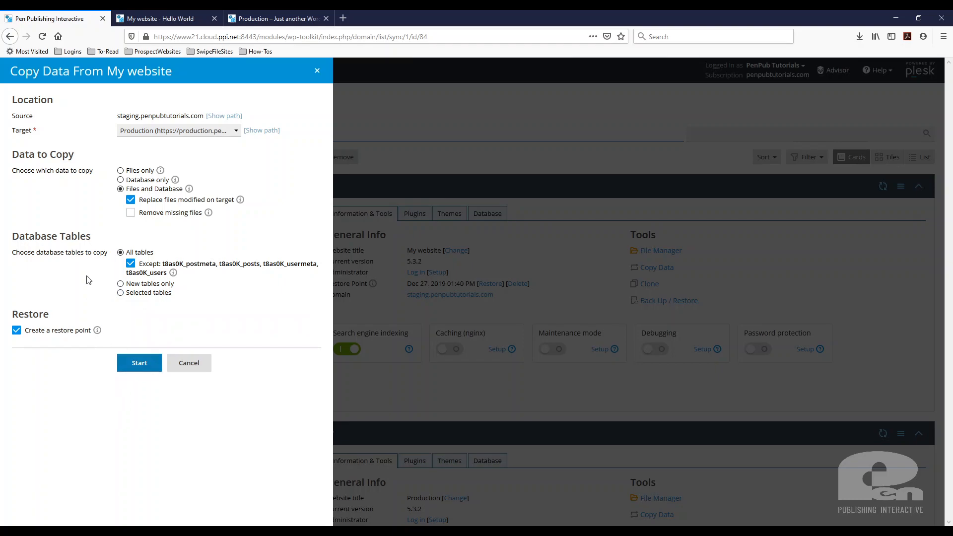
pyautogui.moveTo(159, 262)
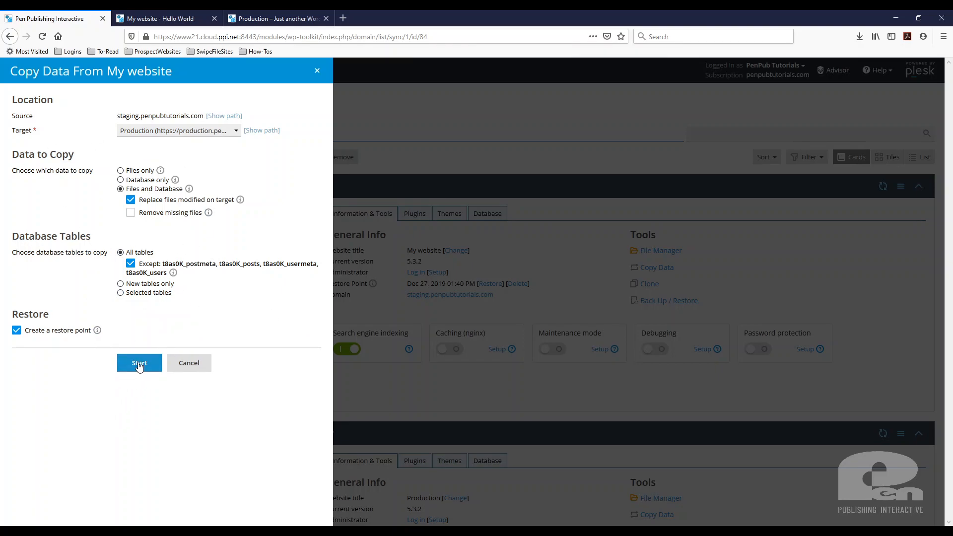
# - Start copying staging onto production, checking both sites' tabs while it runs
pyautogui.click(139, 363)
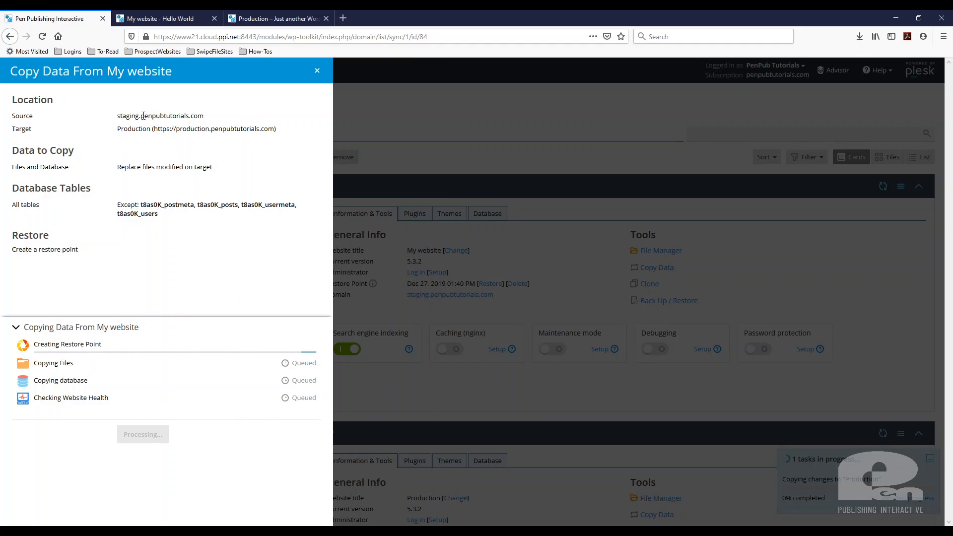
pyautogui.click(160, 19)
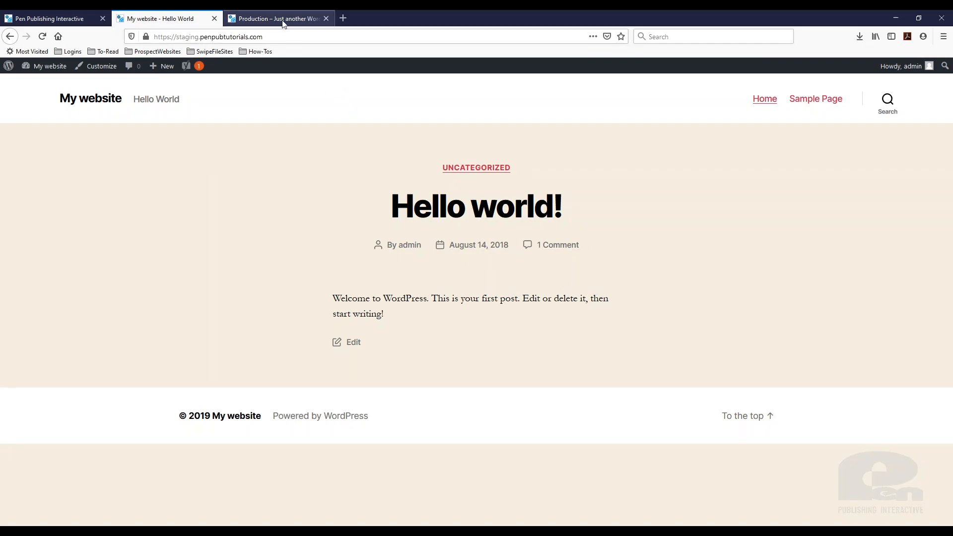
pyautogui.click(276, 18)
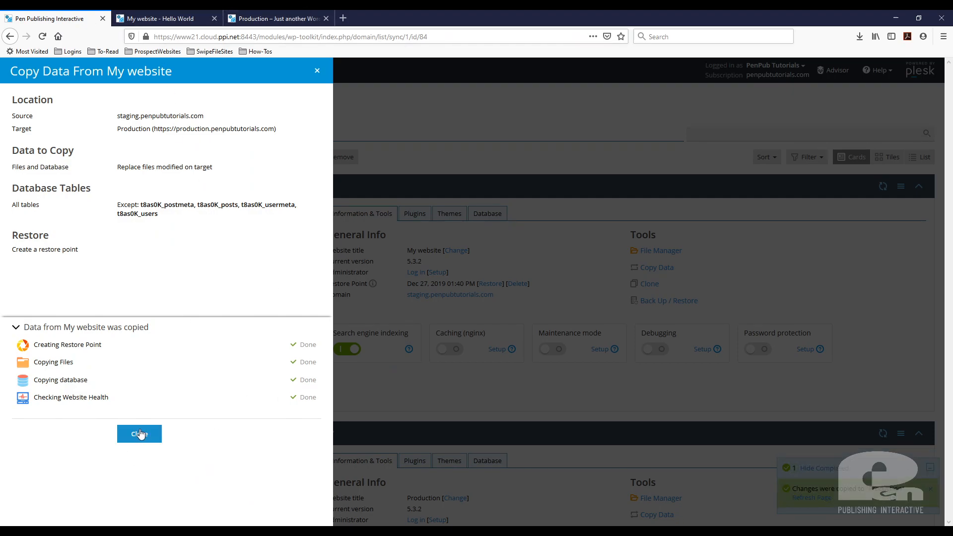
# - Close the finished copy summary
pyautogui.click(138, 433)
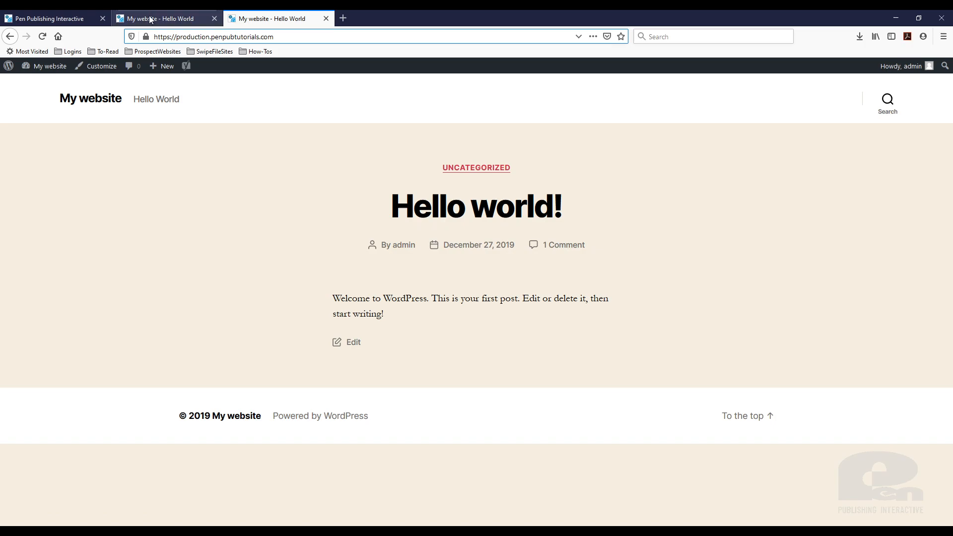
# - Scroll Plesk's WordPress list to production, now titled 'My website' with a new restore point
pyautogui.click(164, 19)
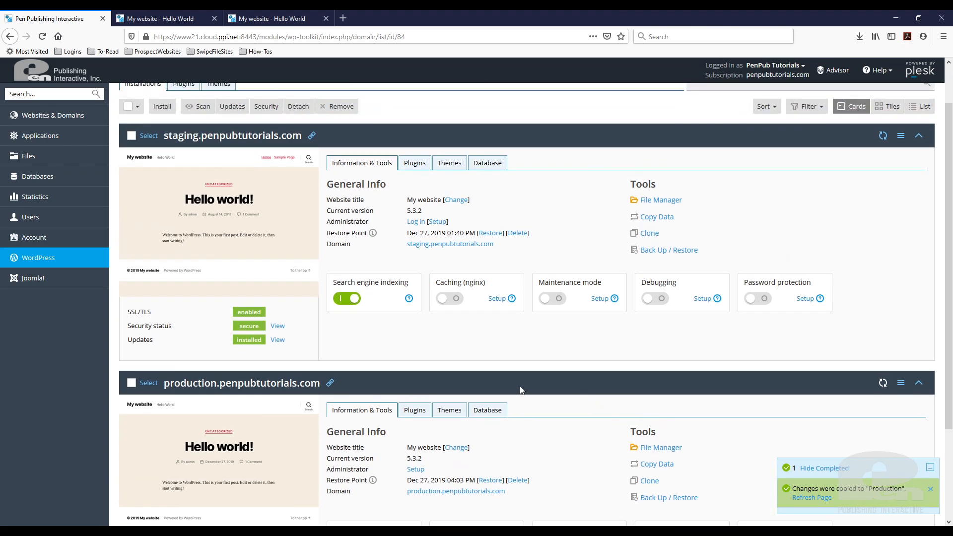
pyautogui.moveTo(554, 390)
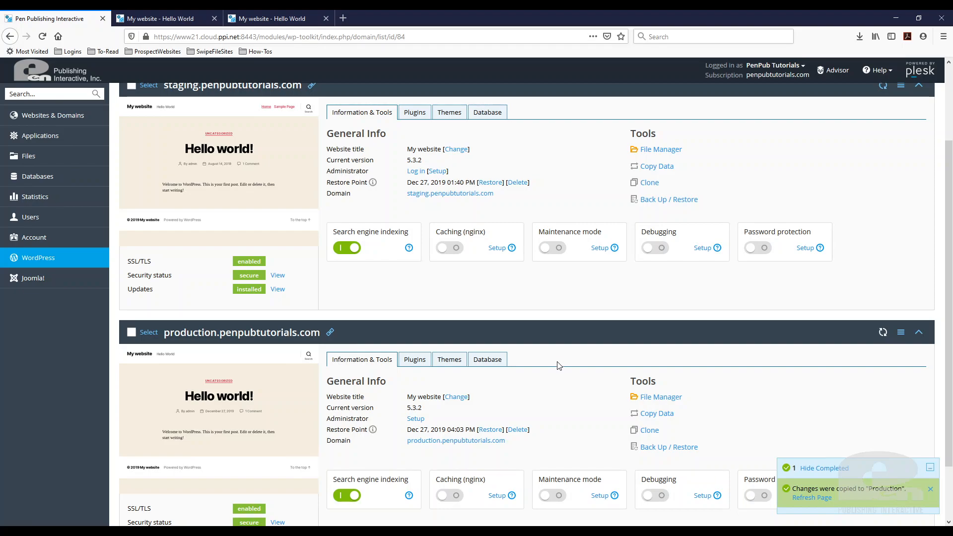
pyautogui.scroll(-3)
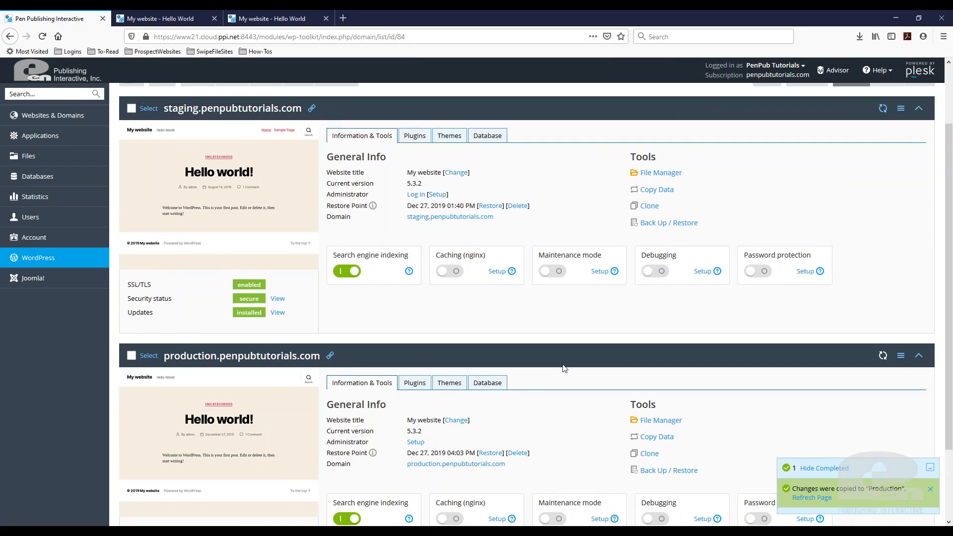